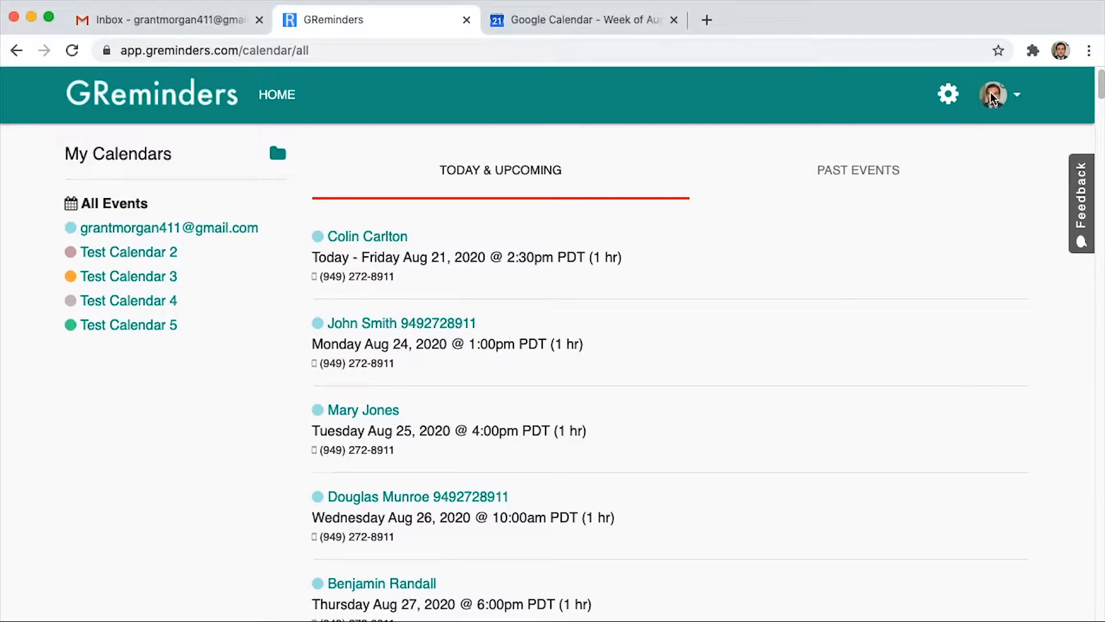
- Reach a blank New Event Type form via the profile menu's Event Types page
left_click(992, 95)
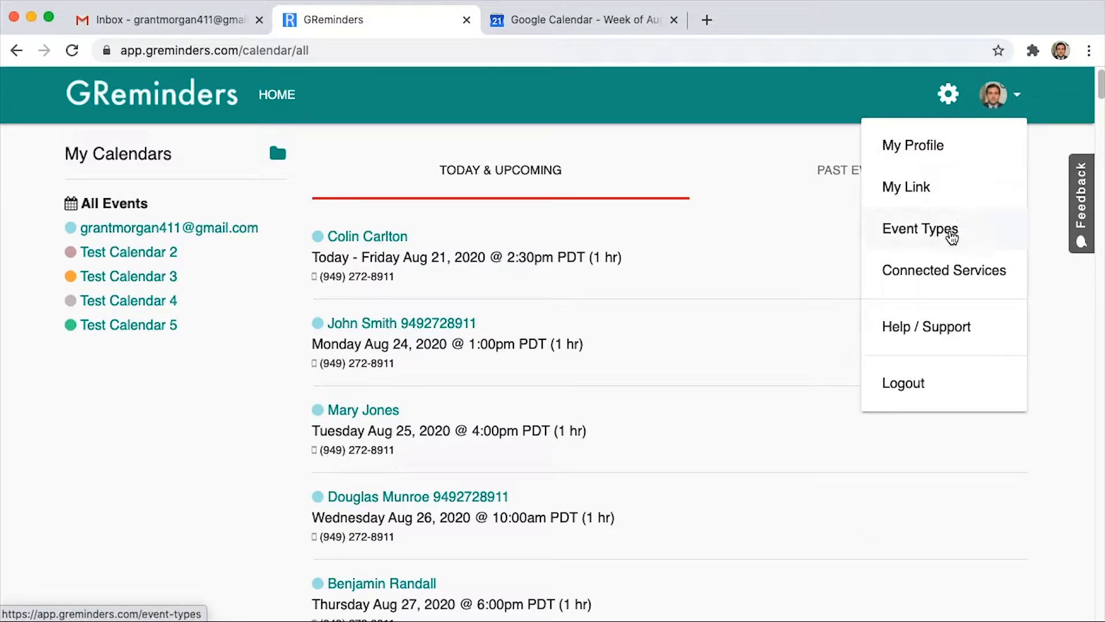
left_click(920, 228)
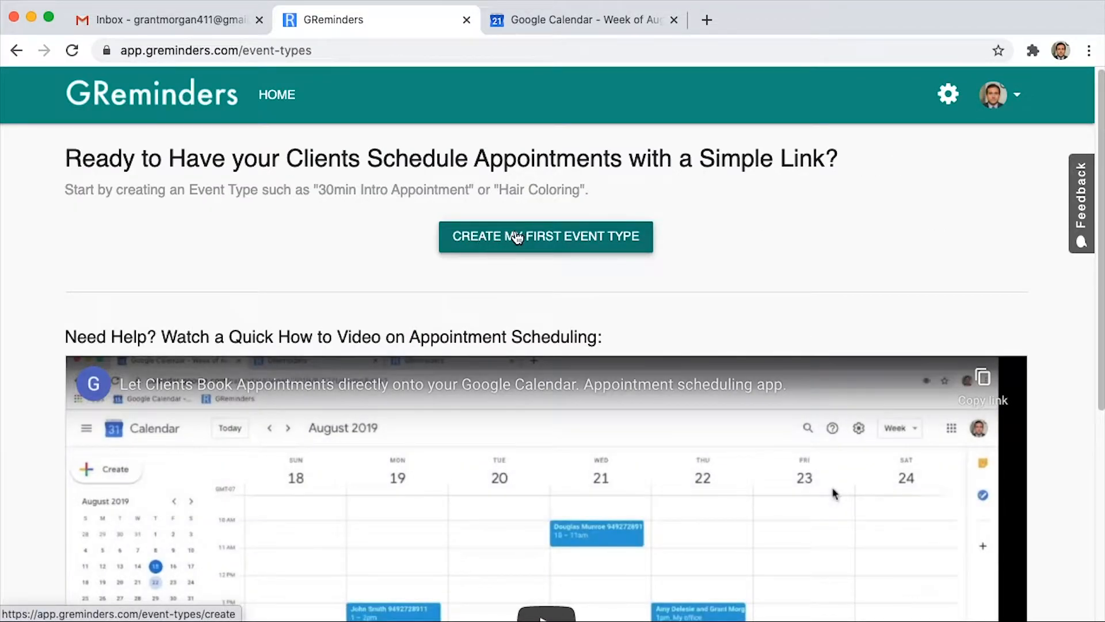
left_click(545, 235)
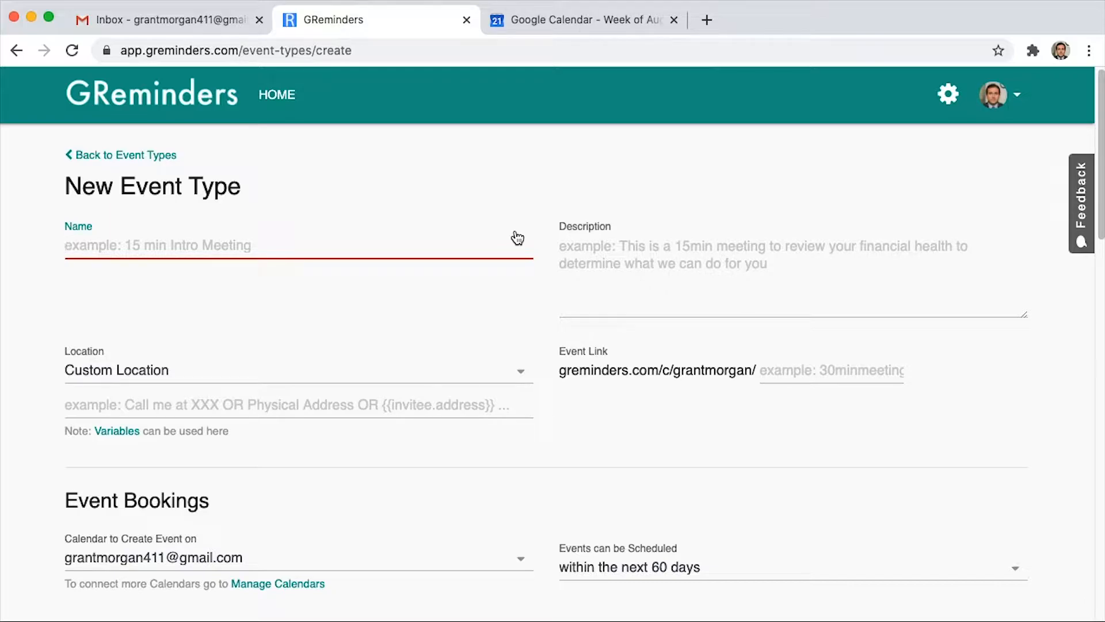
- Name the event type 'Financial Review' with description 'Initial review of your financial goals'
type("Financial")
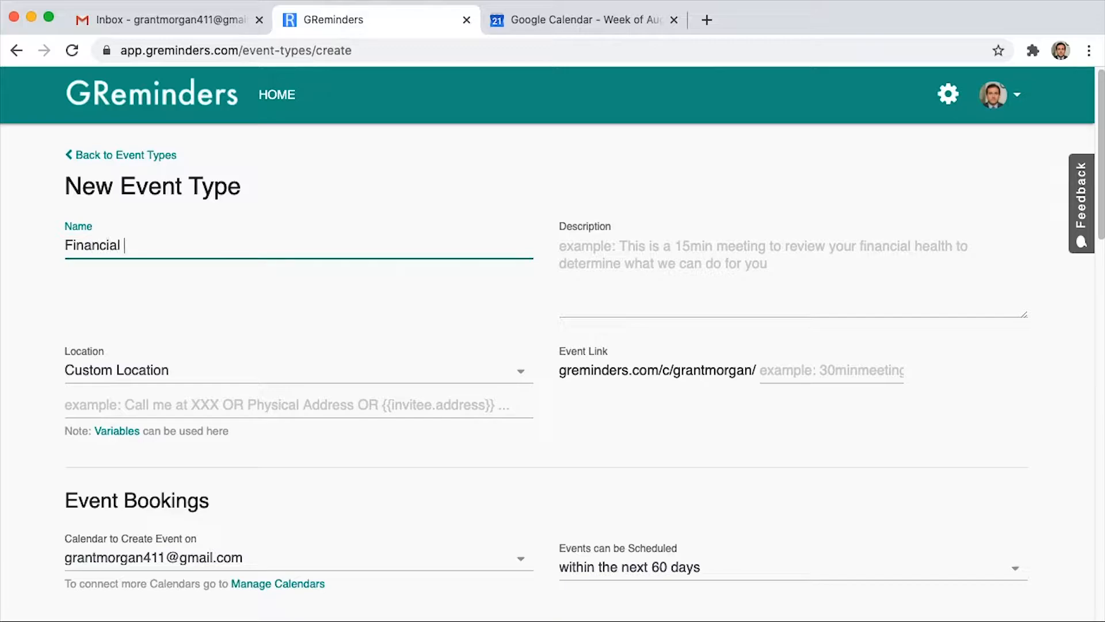
type("Review")
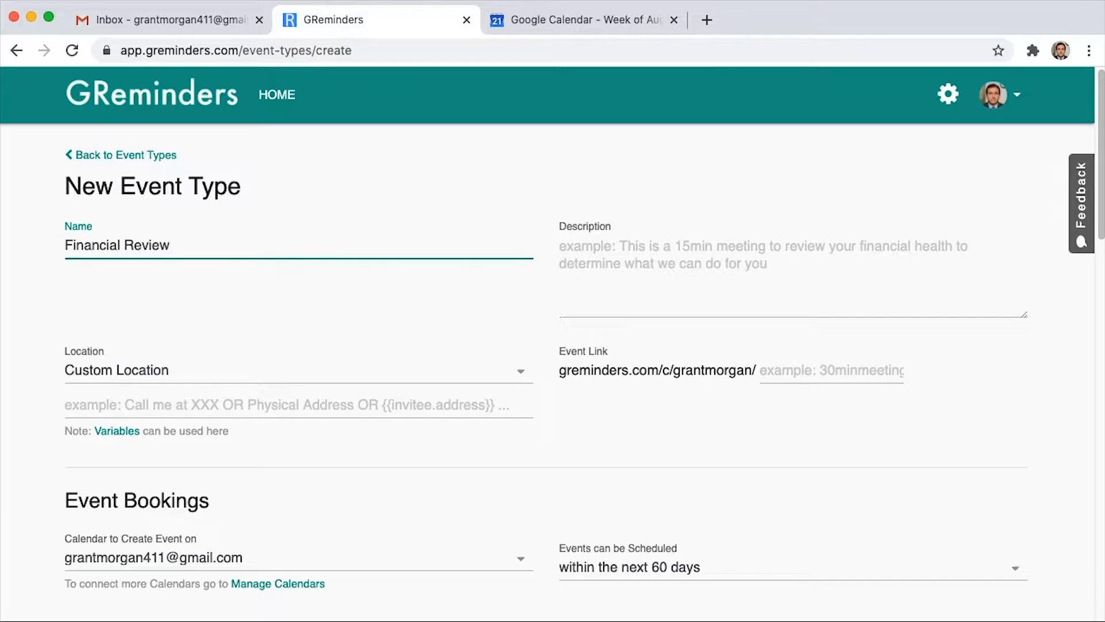
type("Initi")
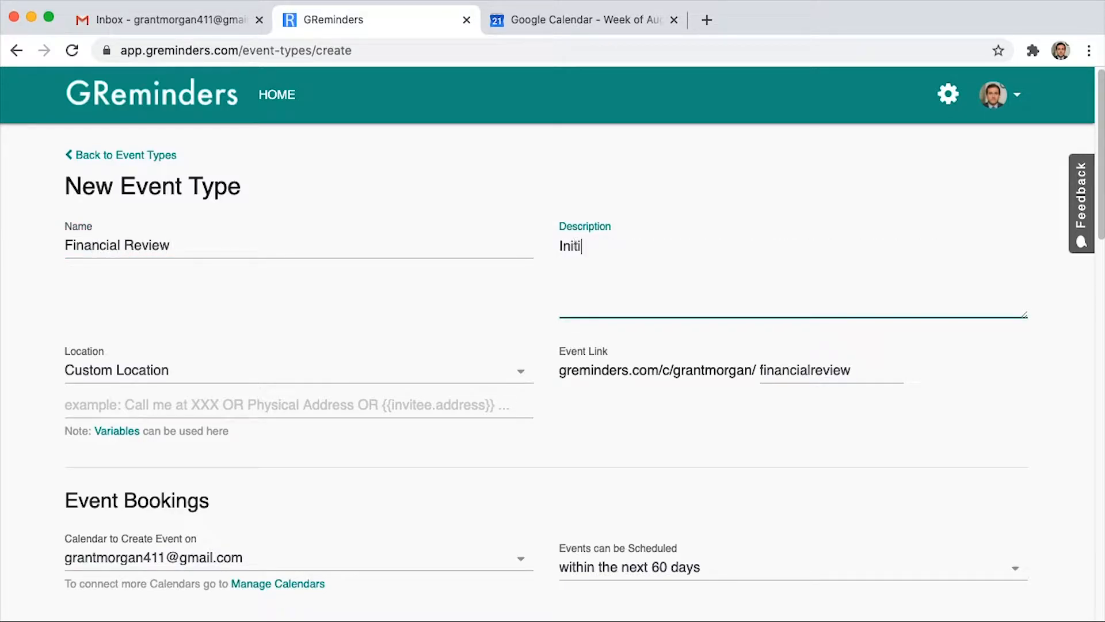
type("al")
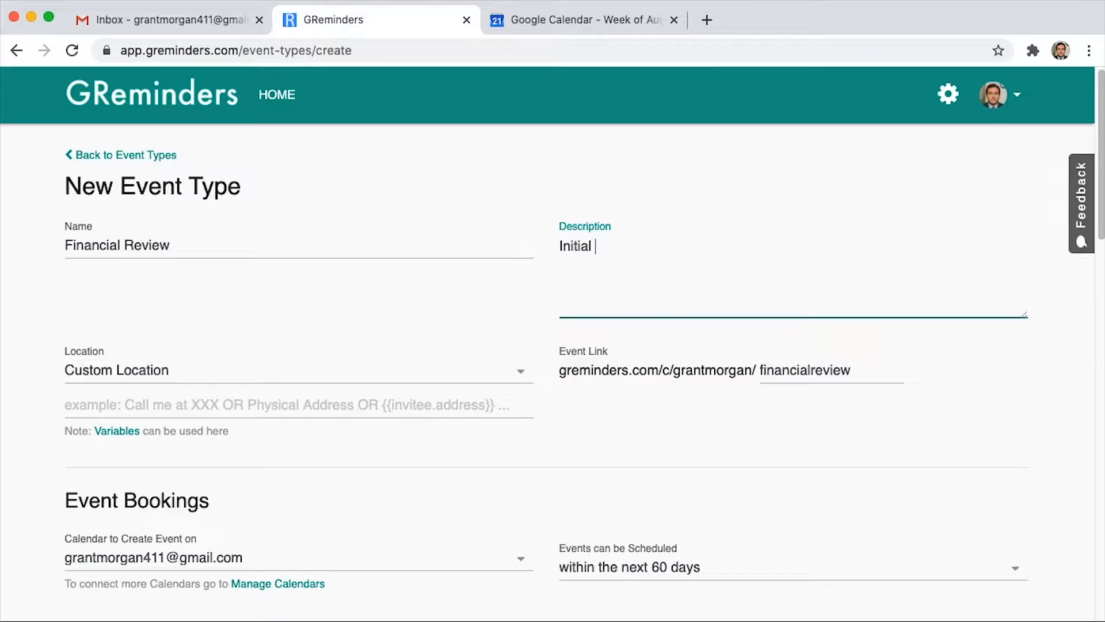
type("review of your financial f")
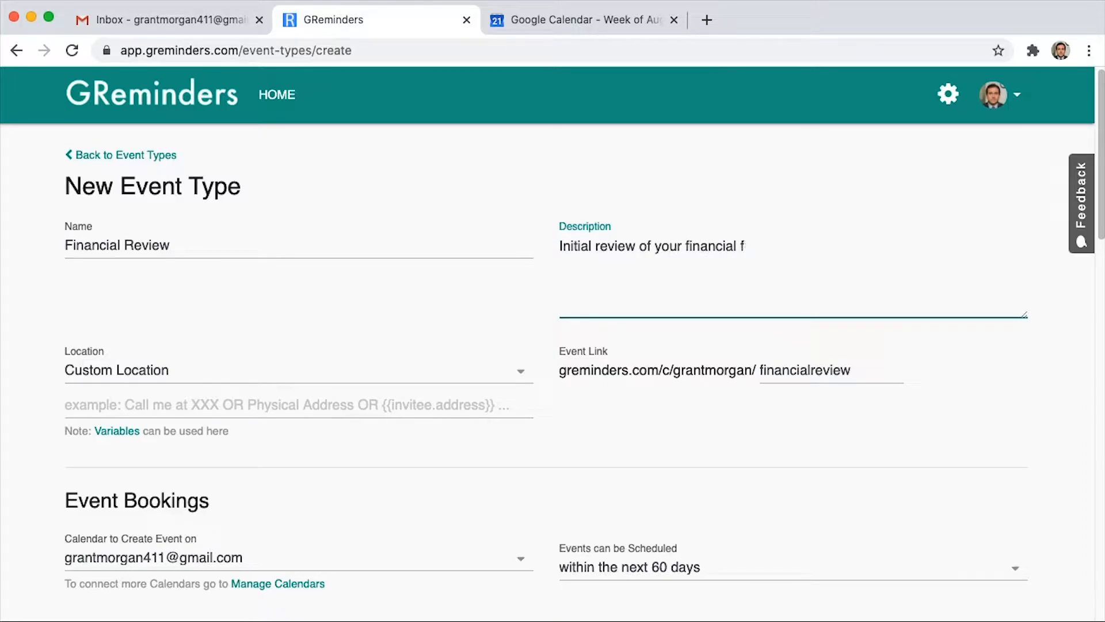
type("goals")
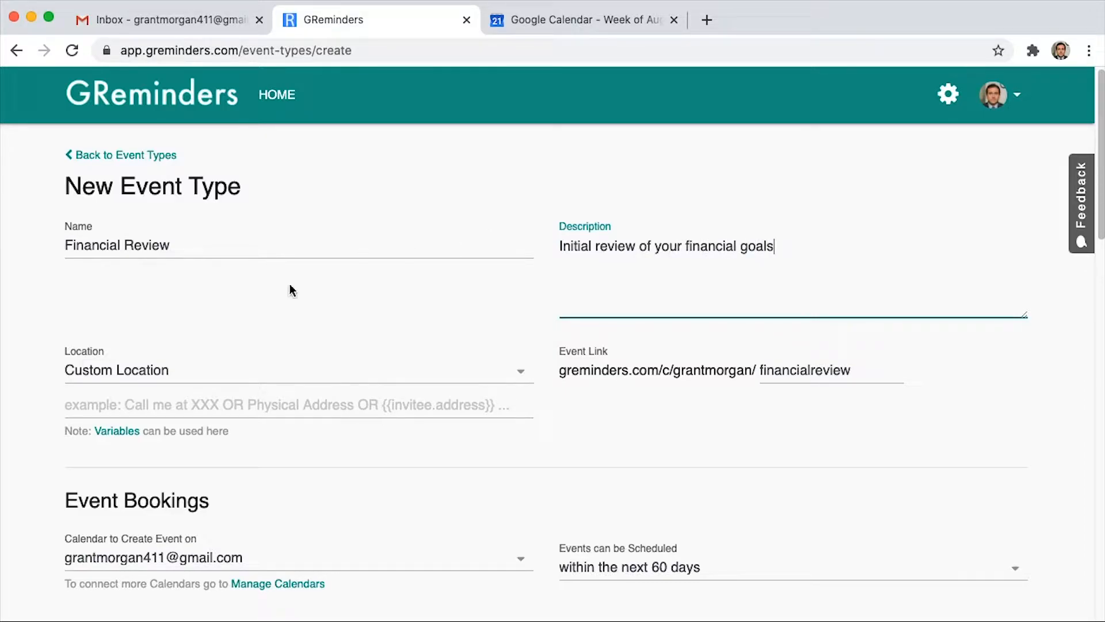
mouse_move(233, 365)
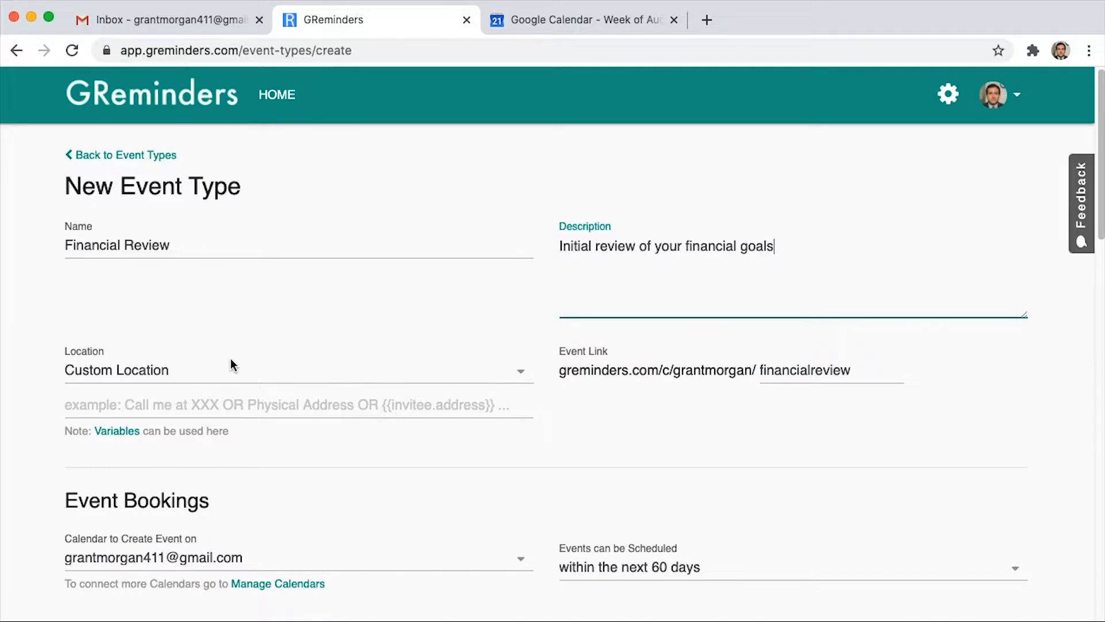
- Set the Financial Review event type's location to Google Meet
left_click(296, 369)
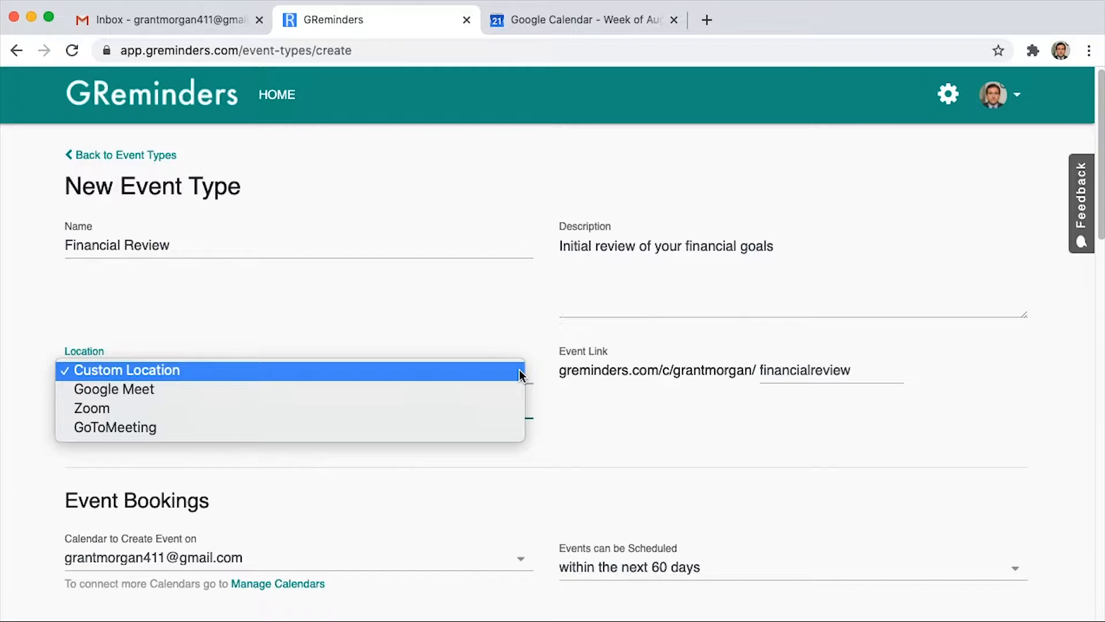
mouse_move(228, 389)
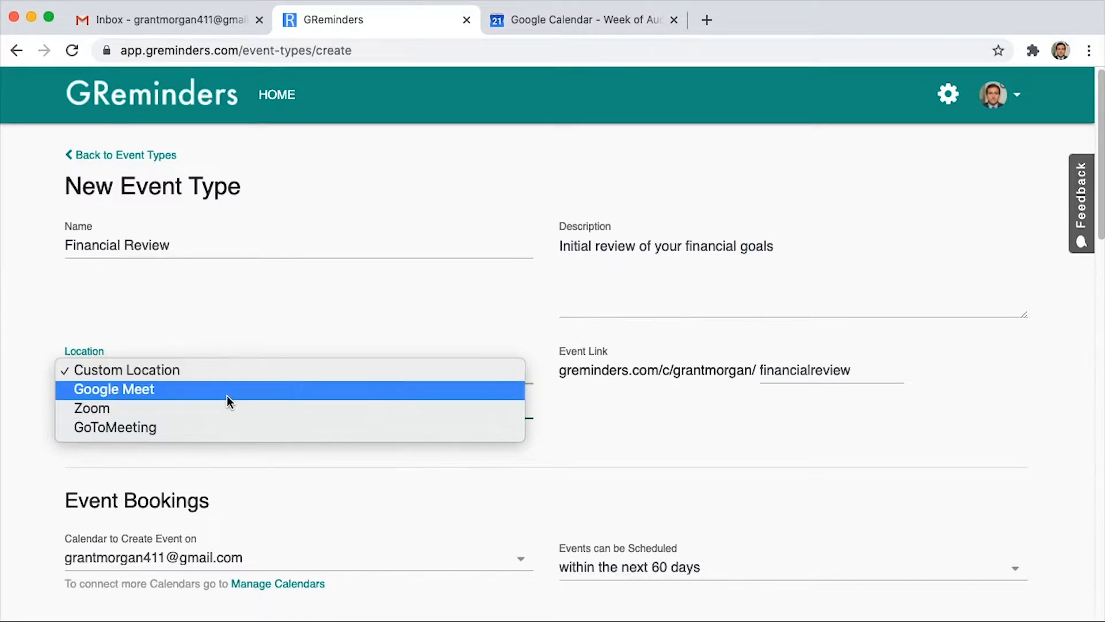
left_click(114, 389)
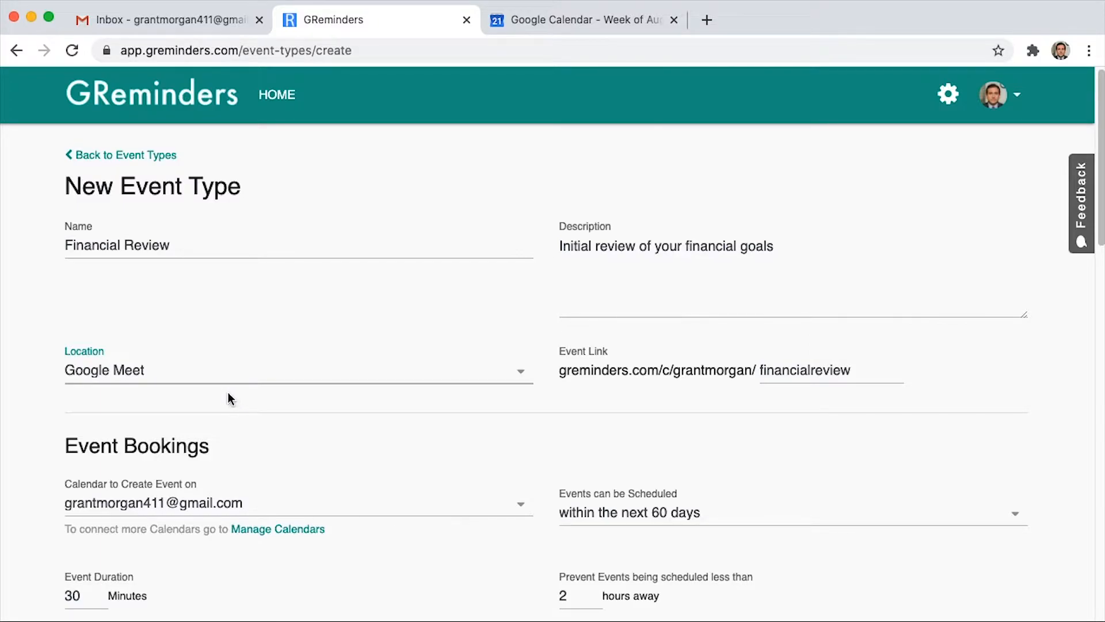
scroll("down", 3)
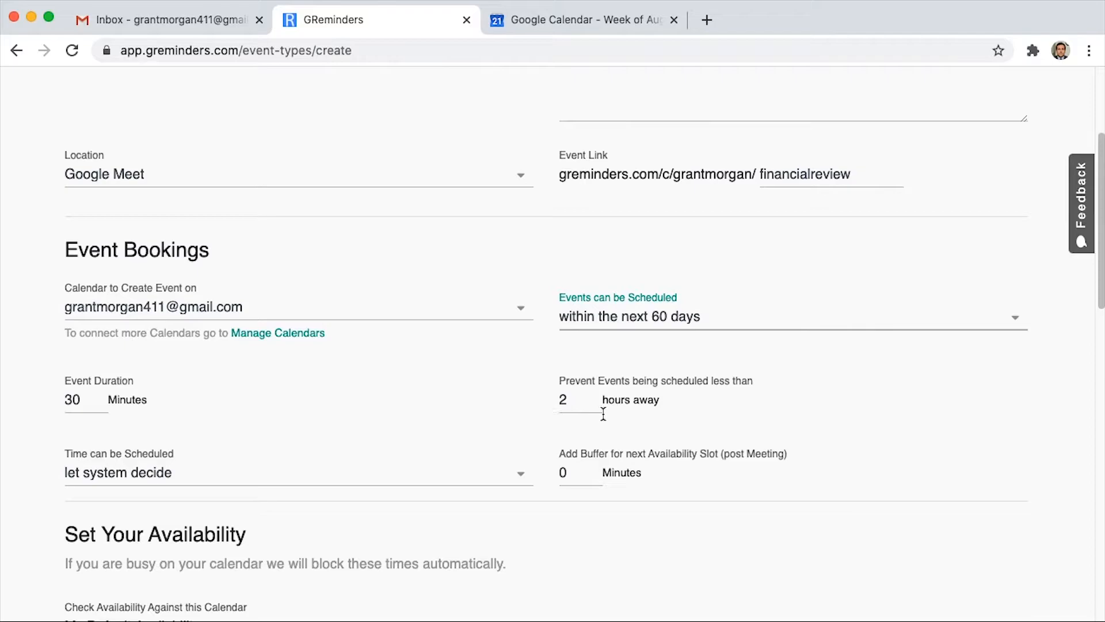
left_click(297, 472)
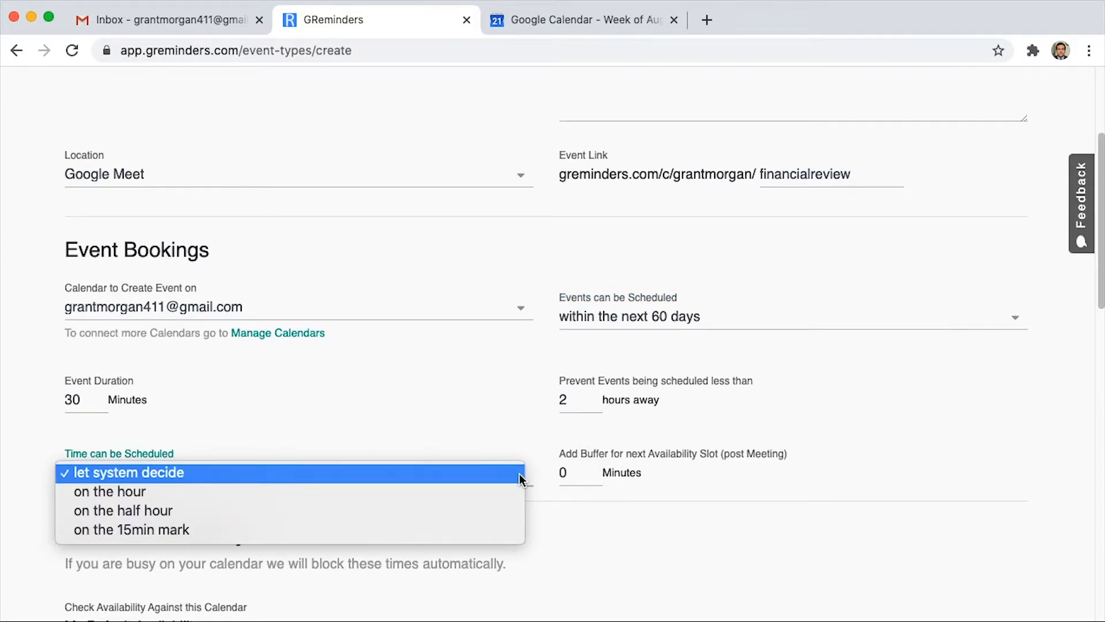
left_click(127, 472)
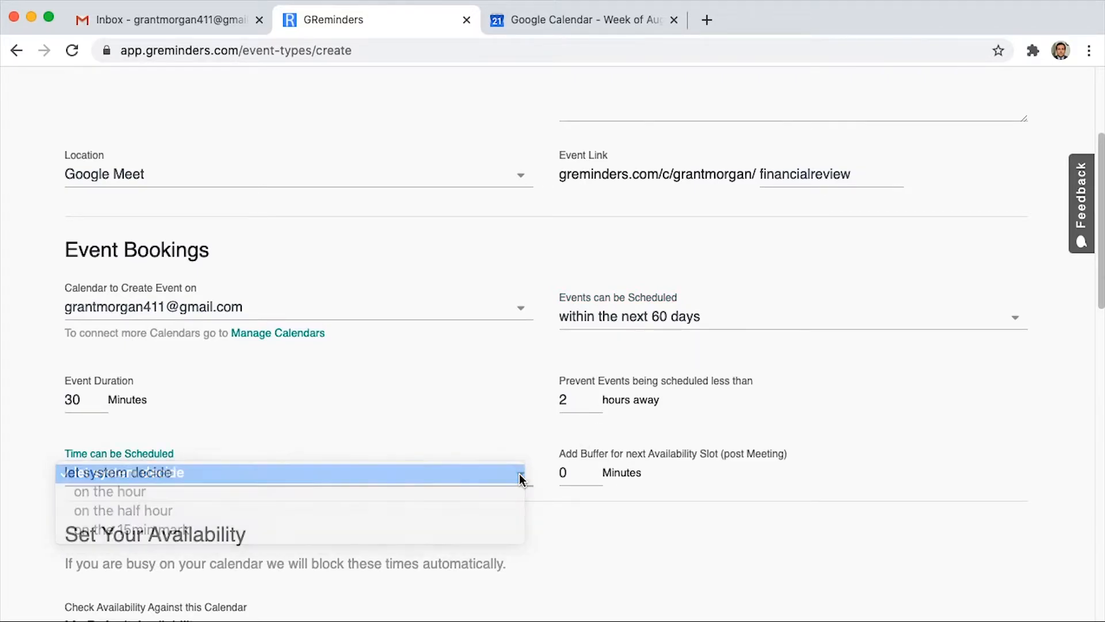
left_click(119, 472)
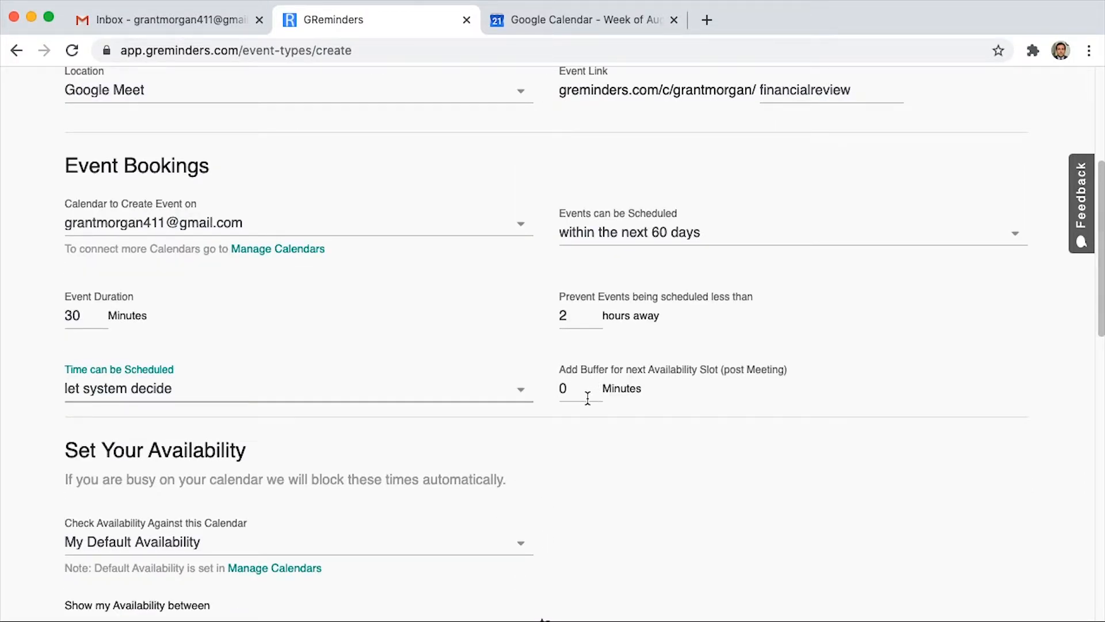
scroll("down", 3)
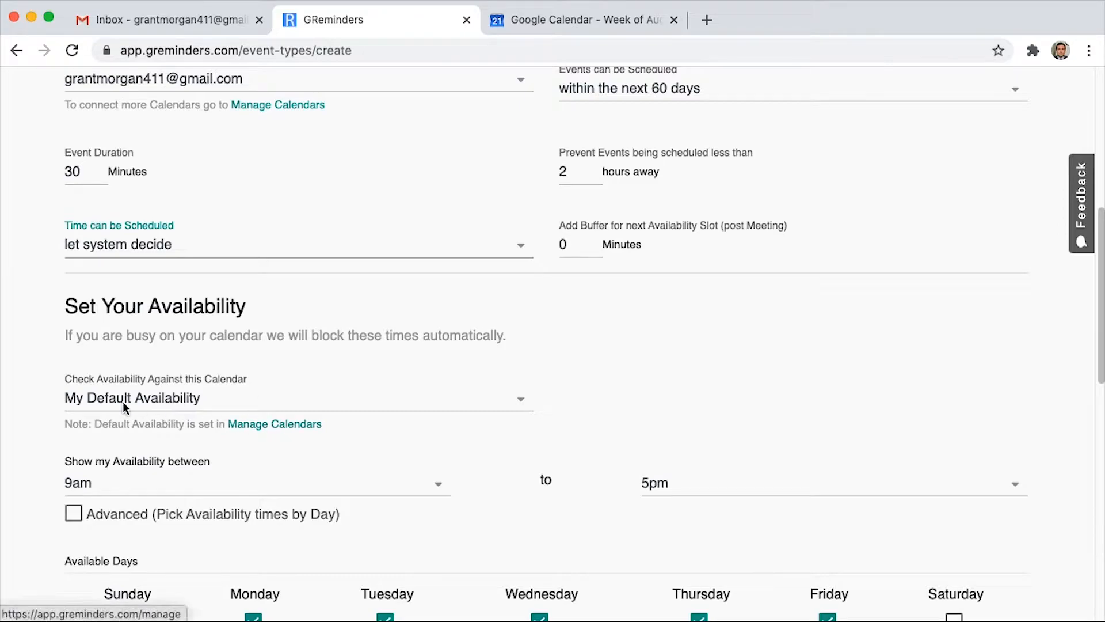
left_click(296, 398)
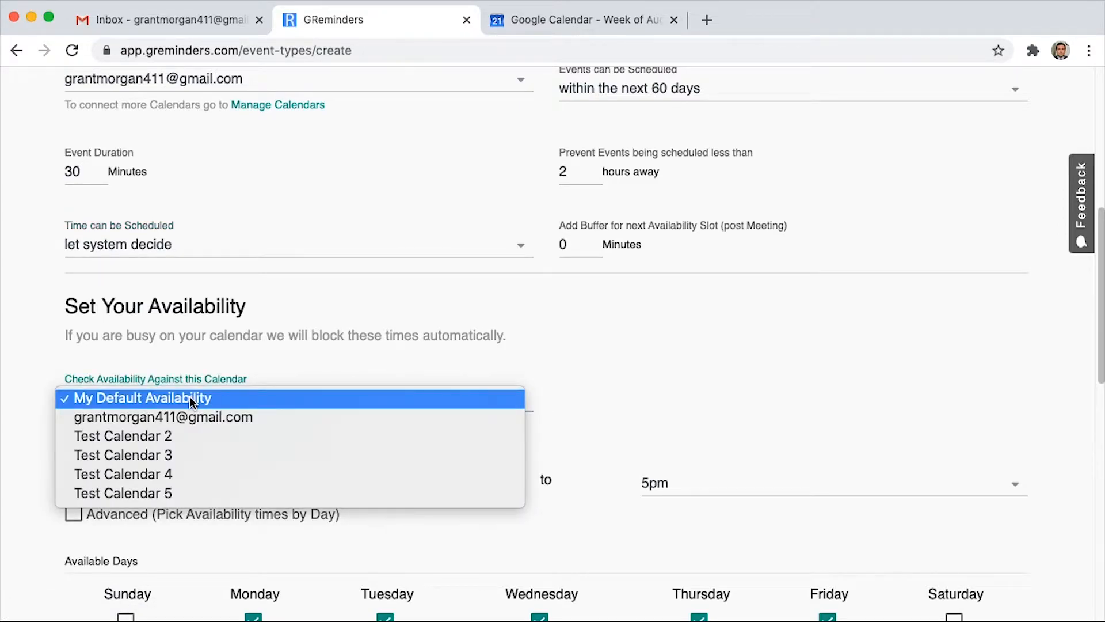
left_click(141, 397)
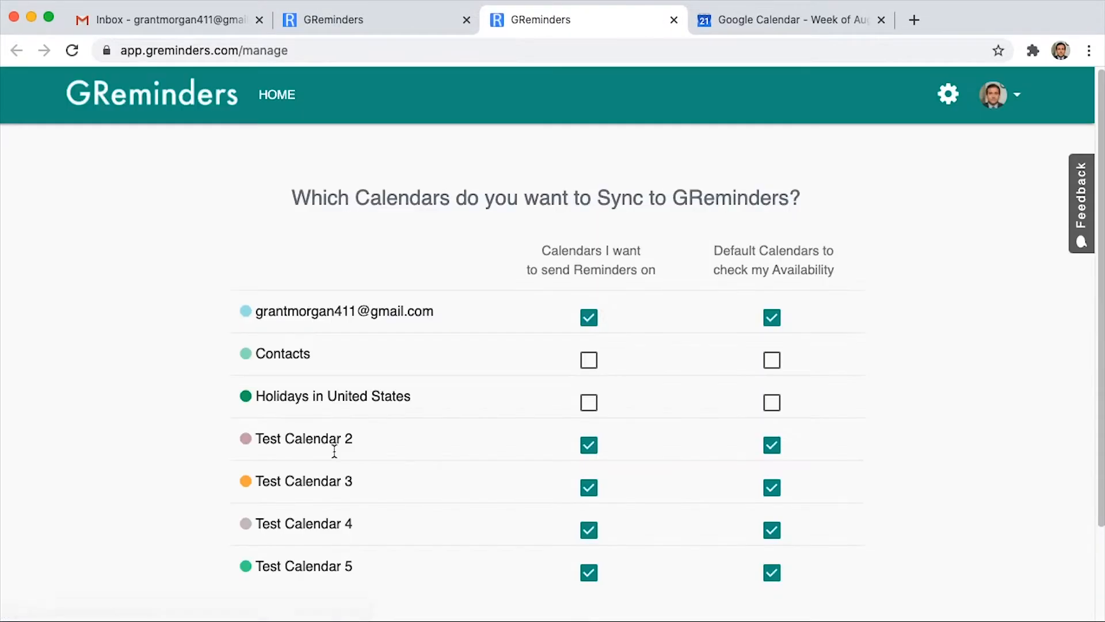
mouse_move(745, 265)
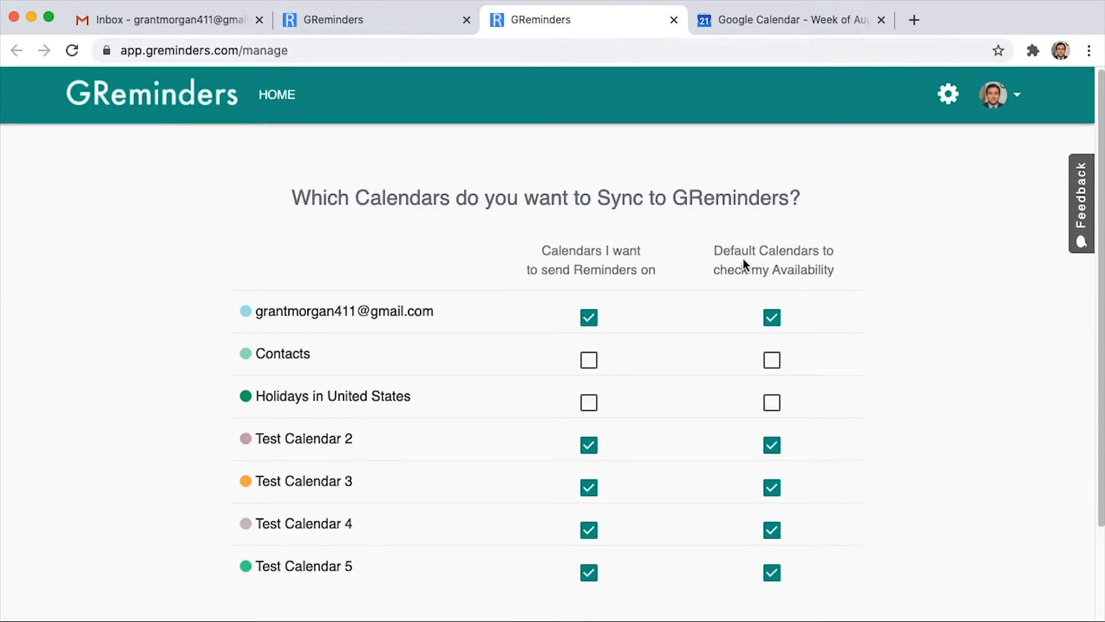
mouse_move(557, 292)
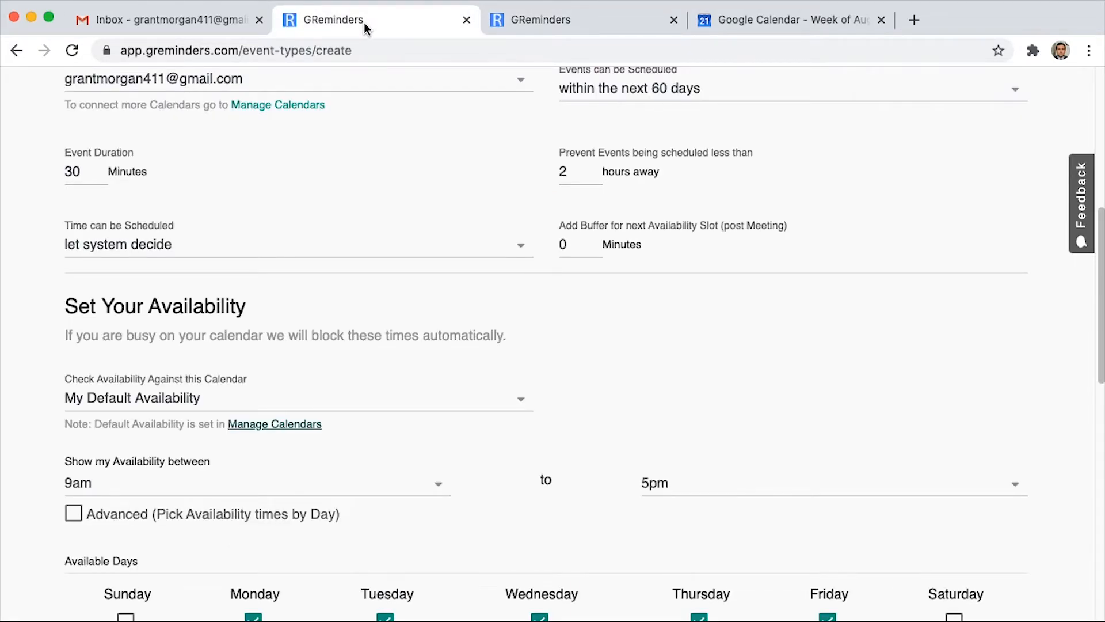
mouse_move(359, 215)
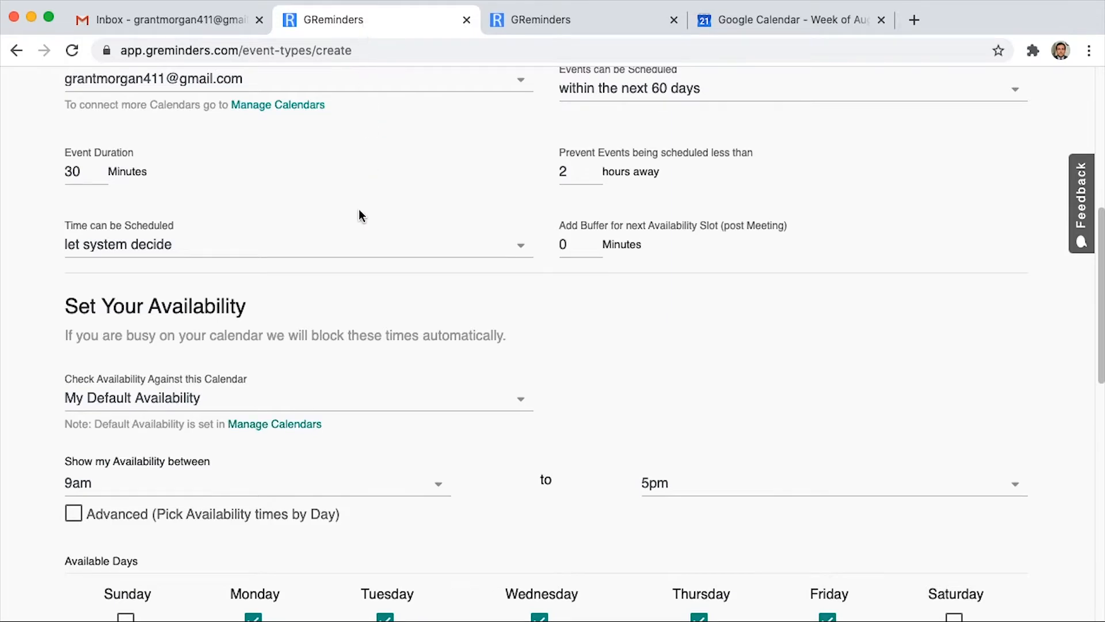
- Review availability, keeping one weekday 9am–5pm range for all days
scroll("down", 3)
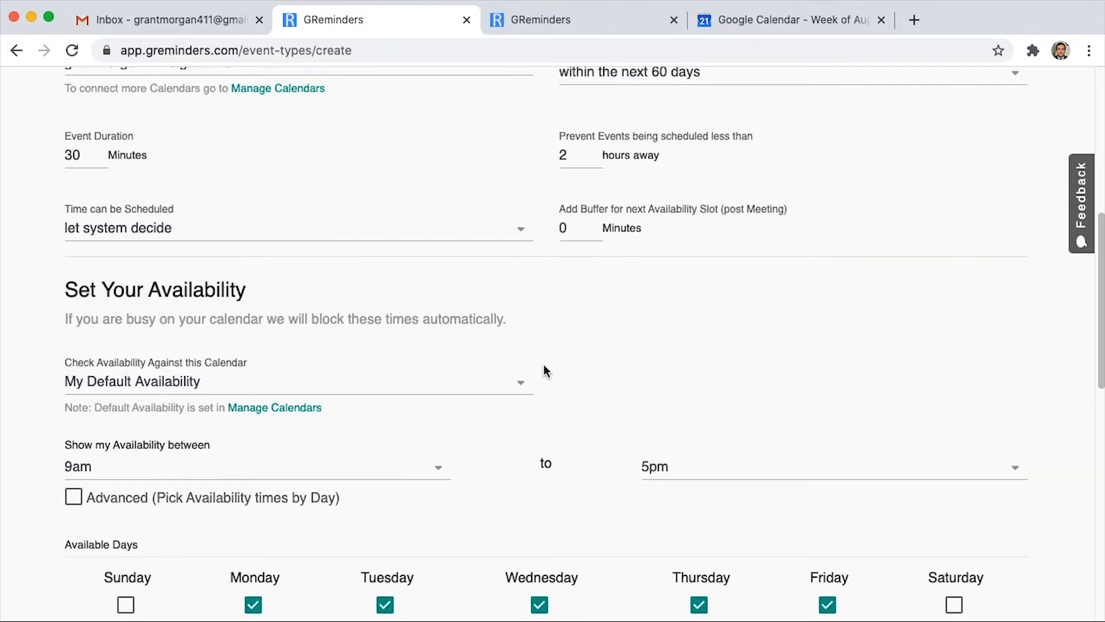
scroll("down", 3)
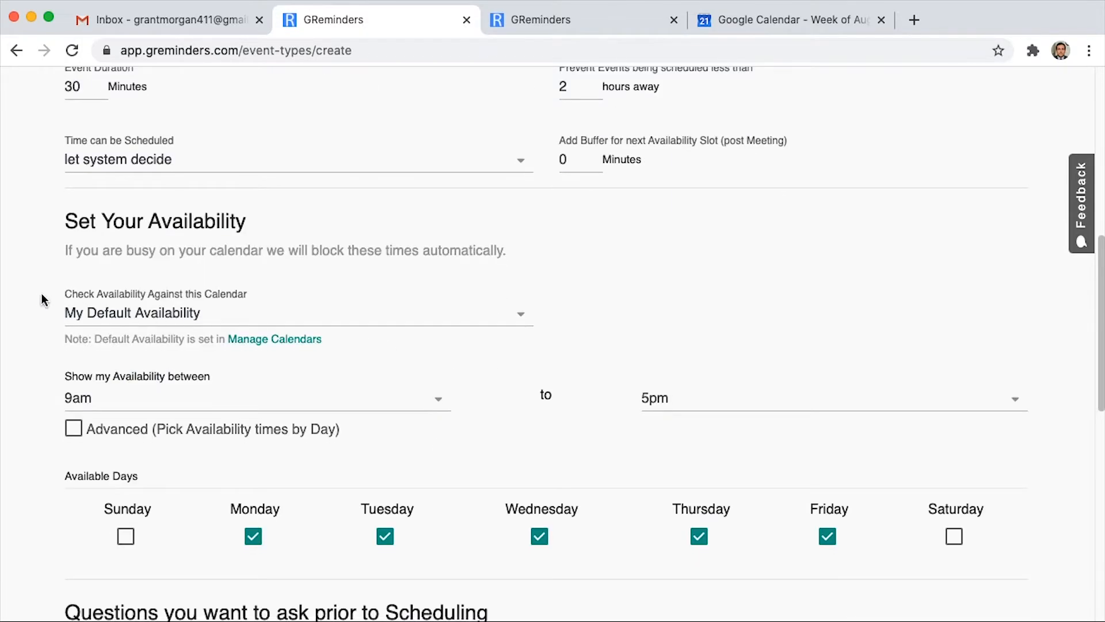
scroll("down", 3)
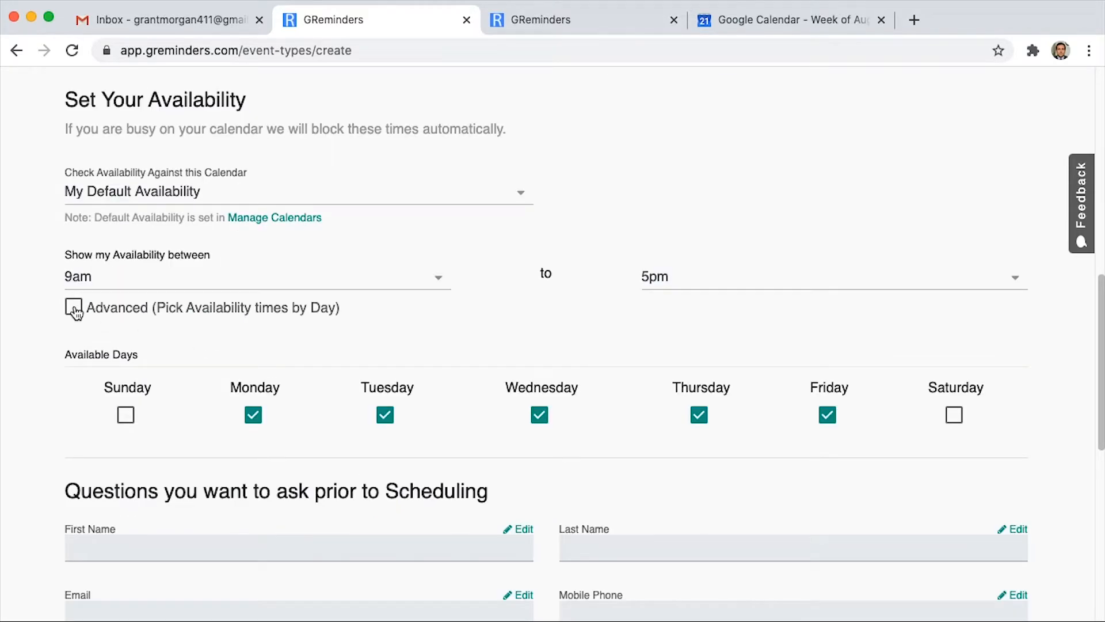
left_click(74, 309)
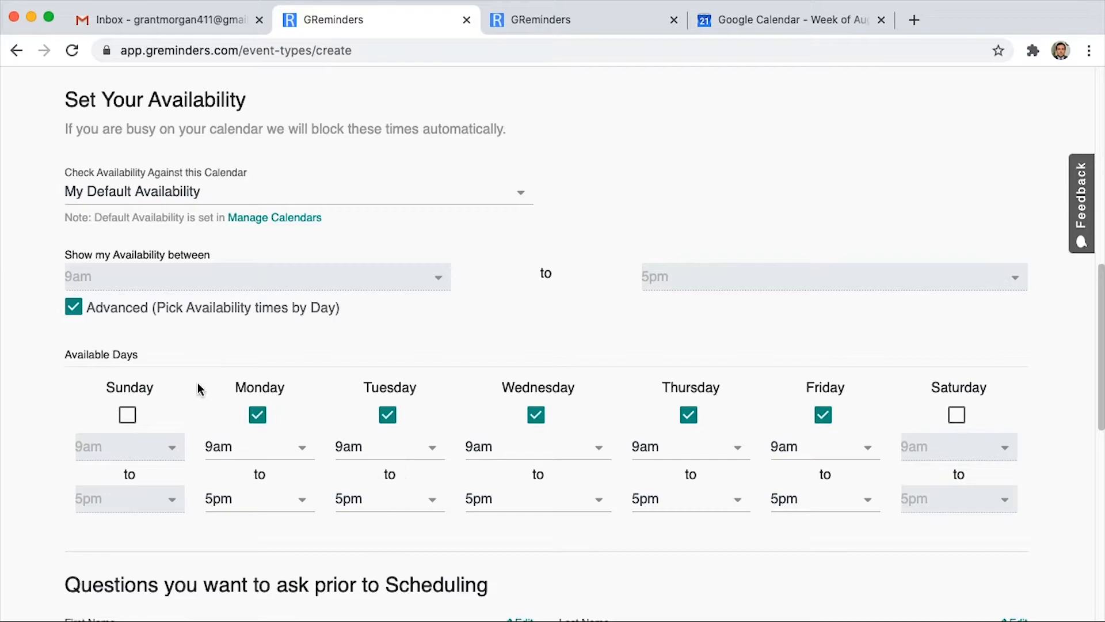
left_click(73, 306)
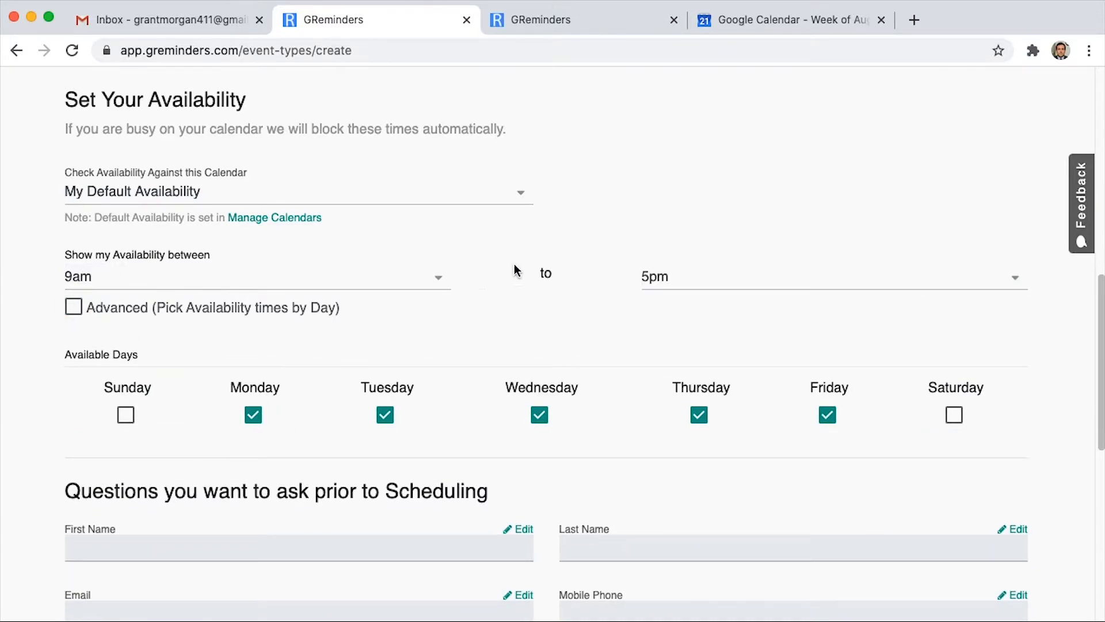
mouse_move(372, 353)
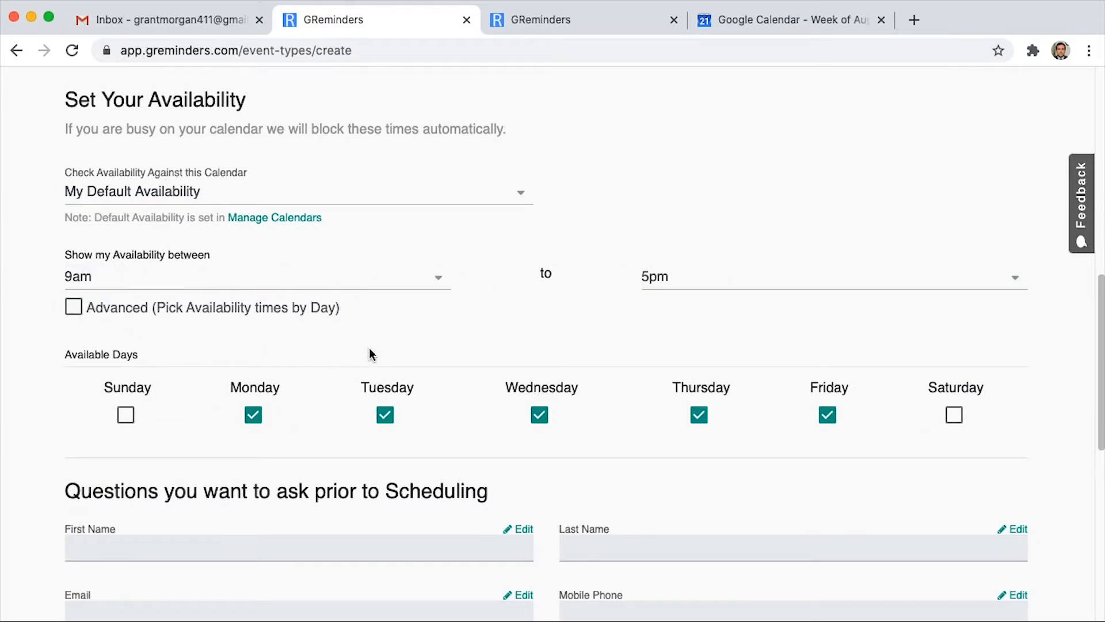
- Review the questions and invite details, then create the Financial Review event type
scroll("down", 3)
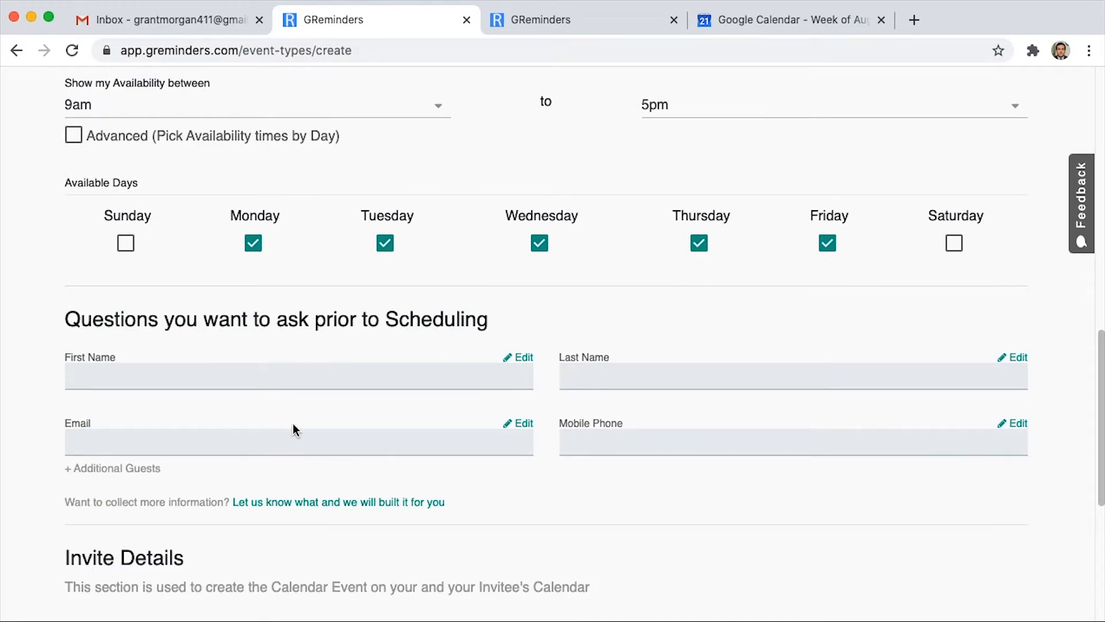
mouse_move(573, 402)
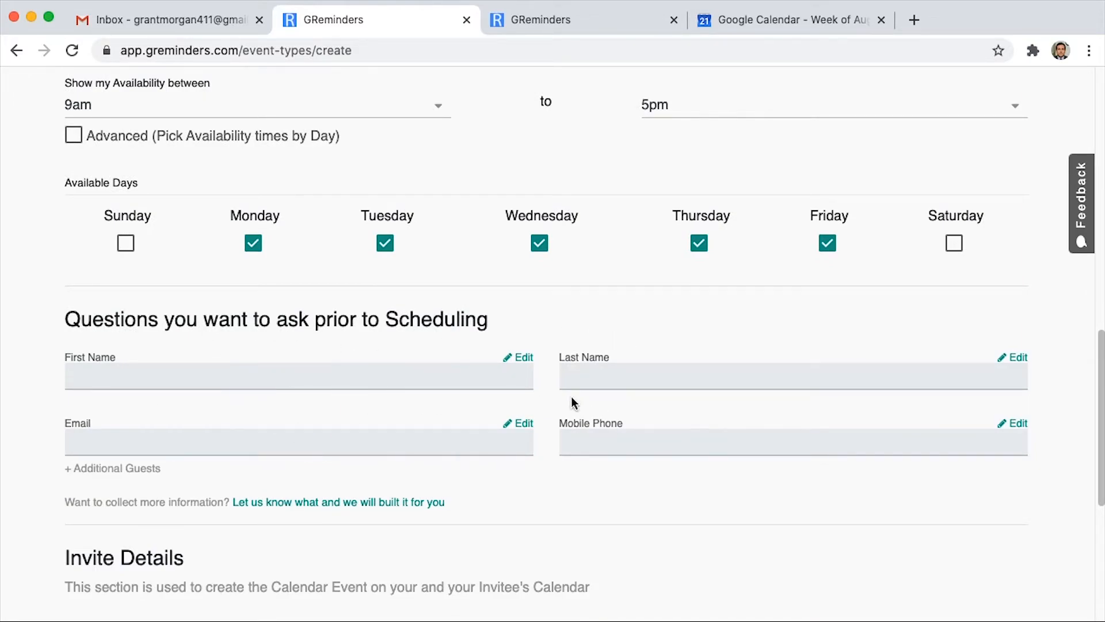
scroll("down", 3)
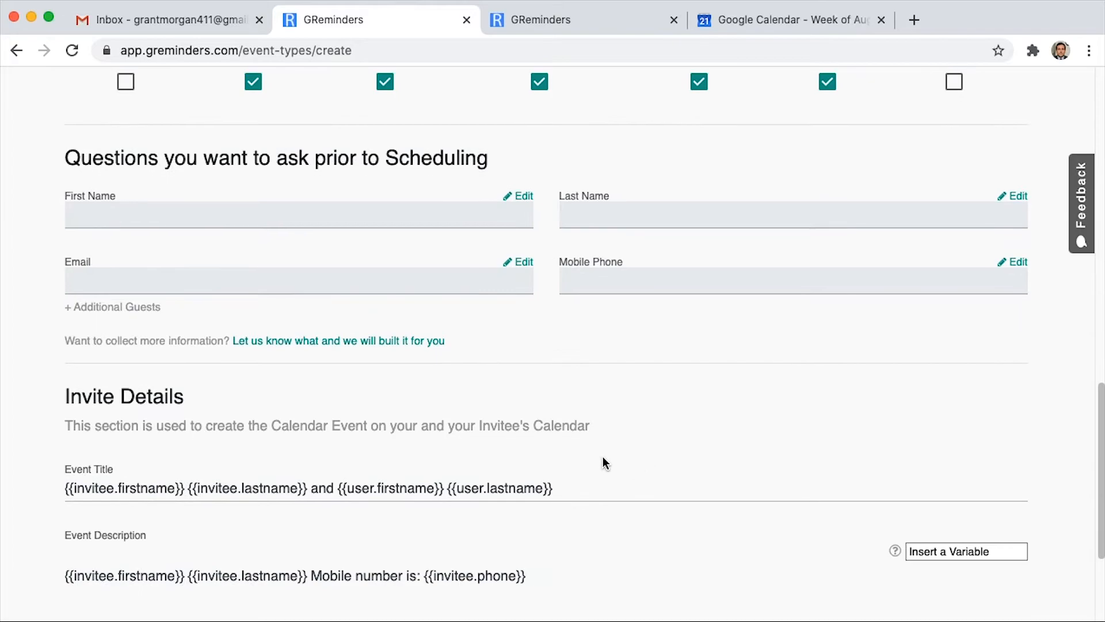
scroll("down", 3)
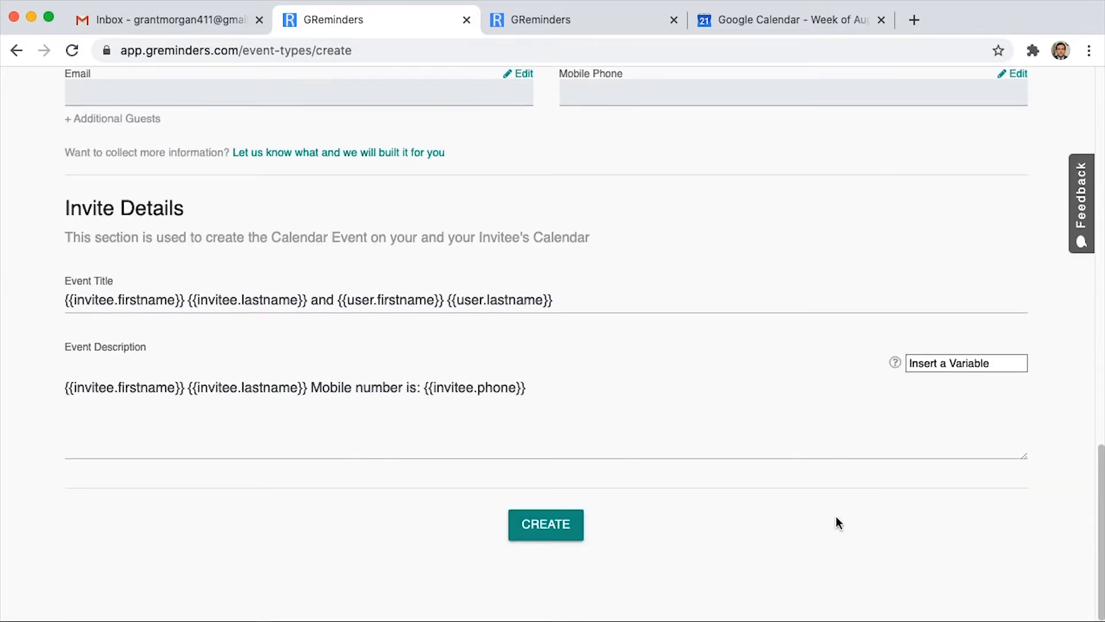
left_click(545, 525)
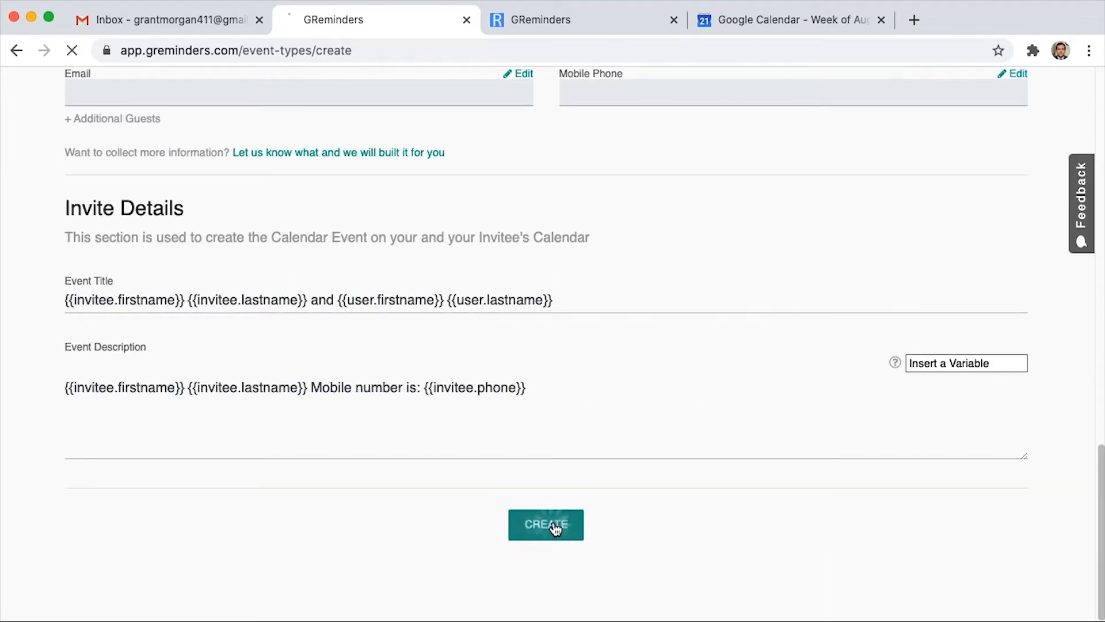
left_click(546, 525)
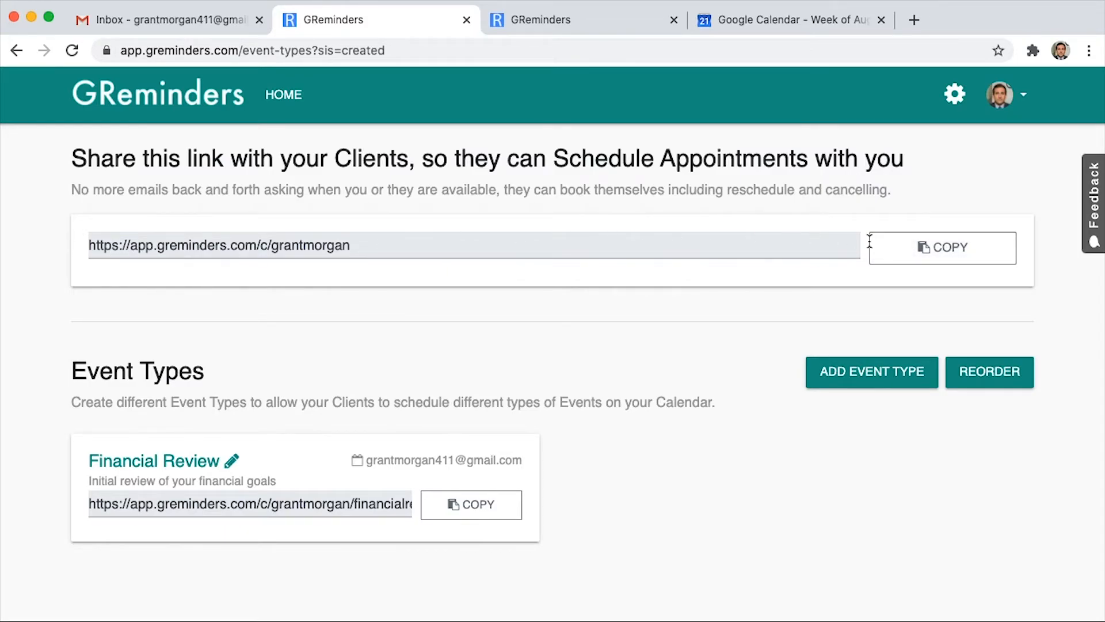
- Copy the public scheduling page link to the clipboard and dismiss the notice
left_click(942, 247)
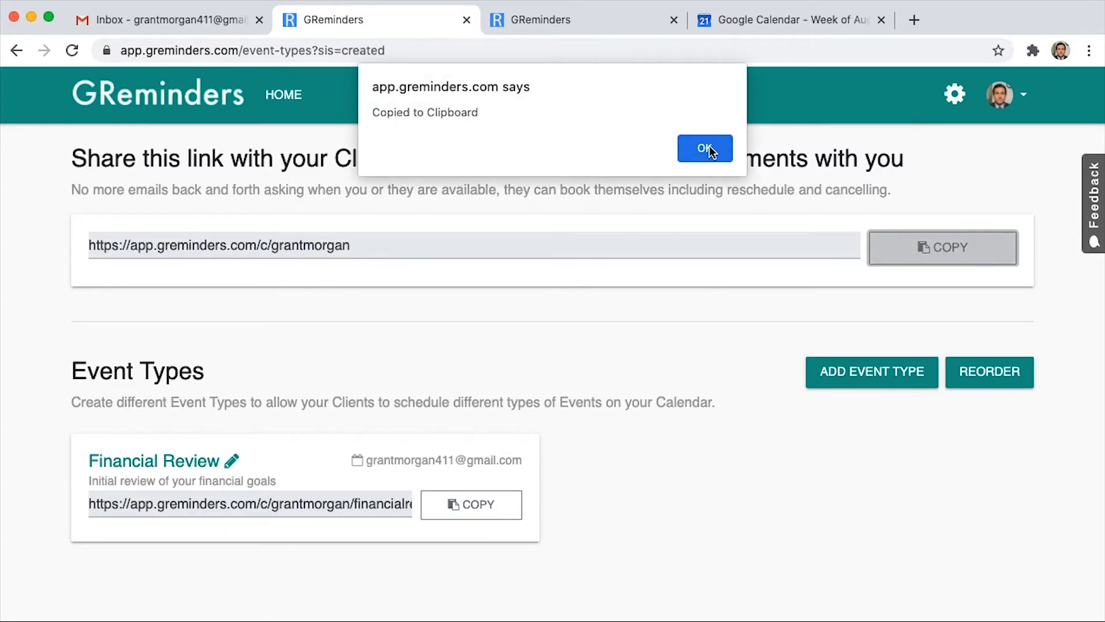
left_click(705, 148)
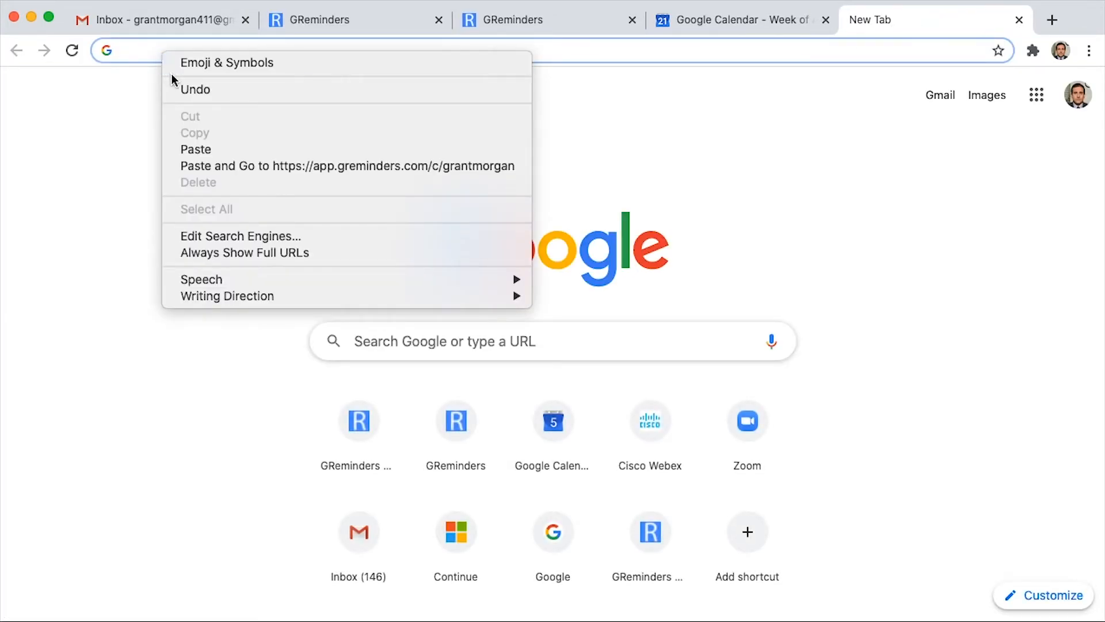
- Load the public scheduling page from the copied link and choose Financial Review
left_click(196, 148)
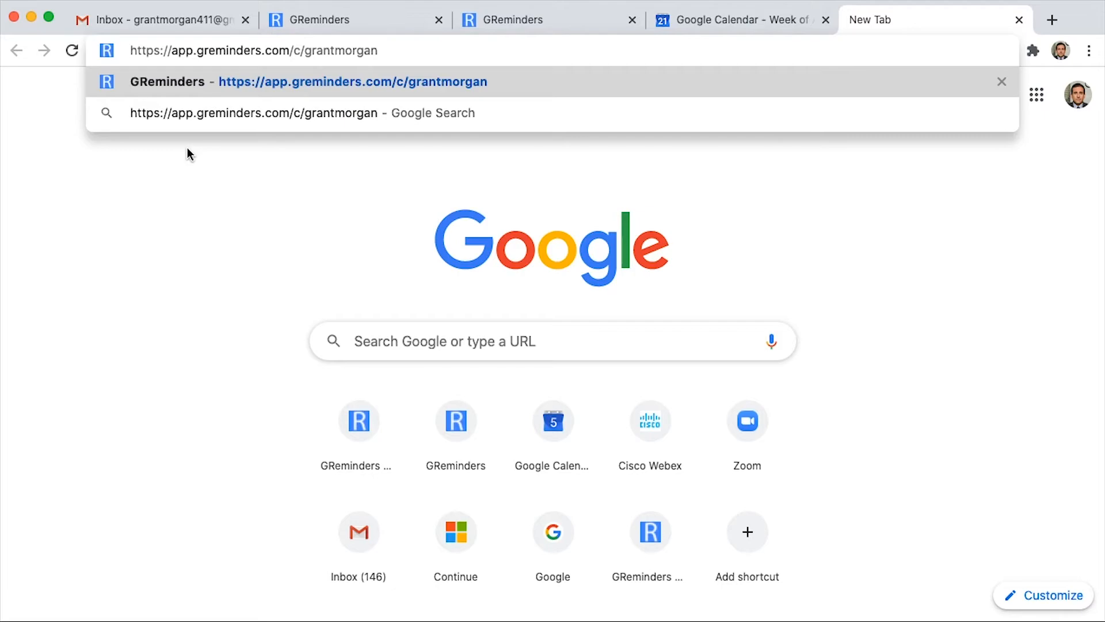
left_click(352, 80)
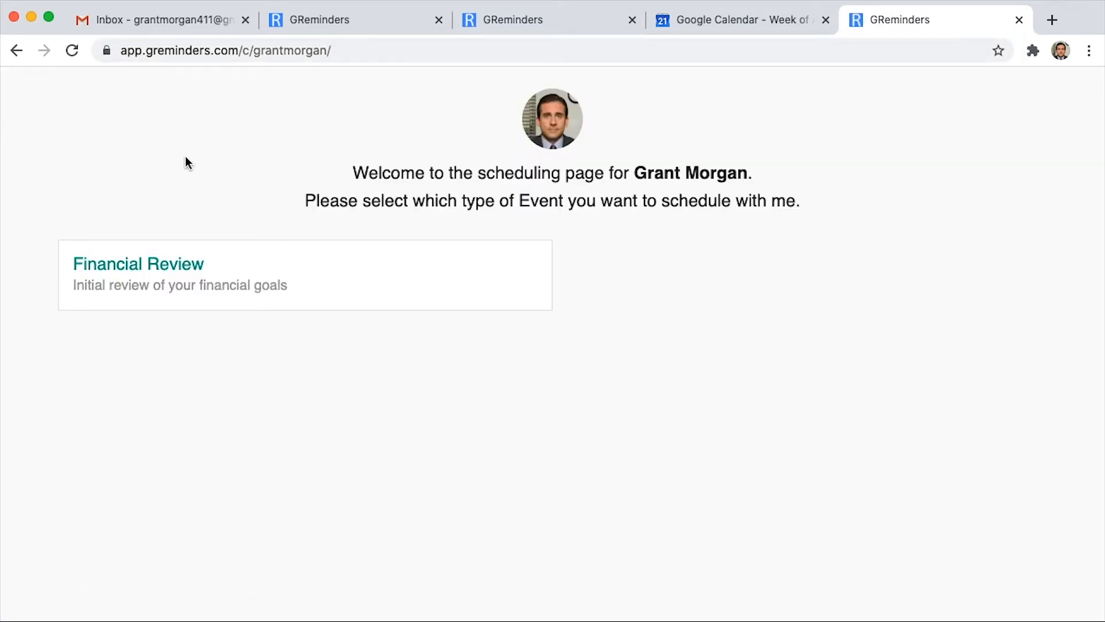
mouse_move(138, 264)
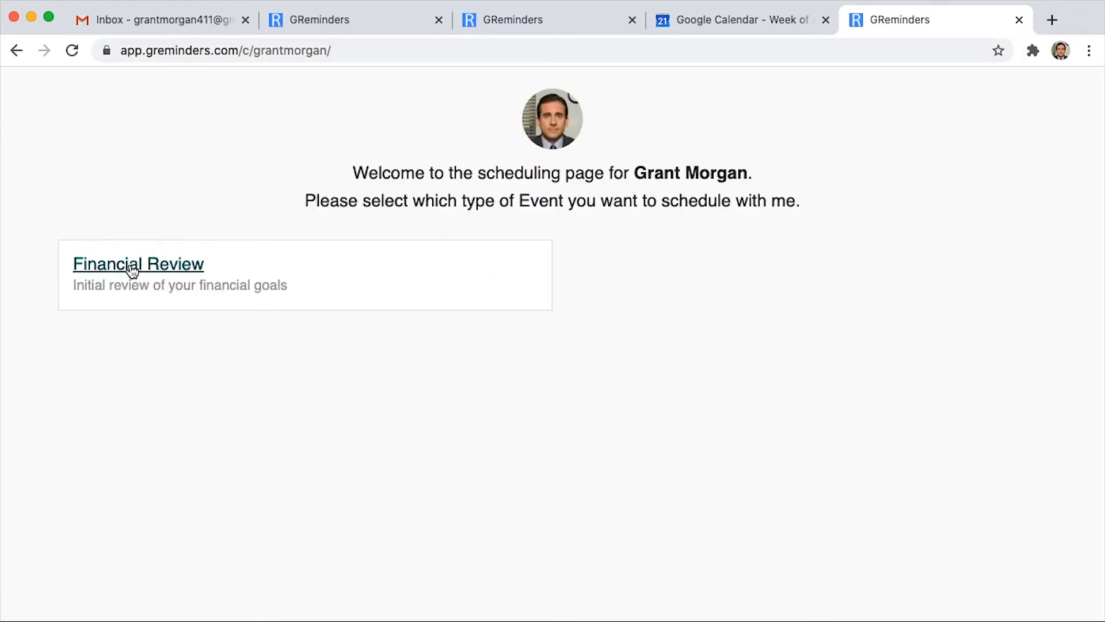
left_click(138, 264)
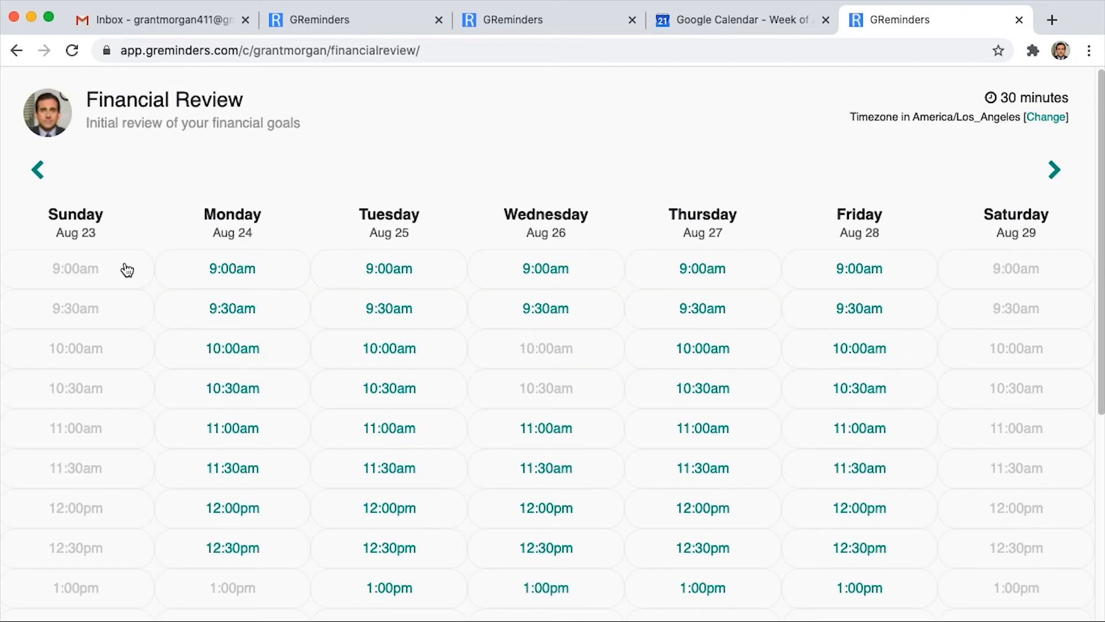
- Reserve the 1:30pm Thursday August 27 slot, reaching the booking form
scroll("down", 3)
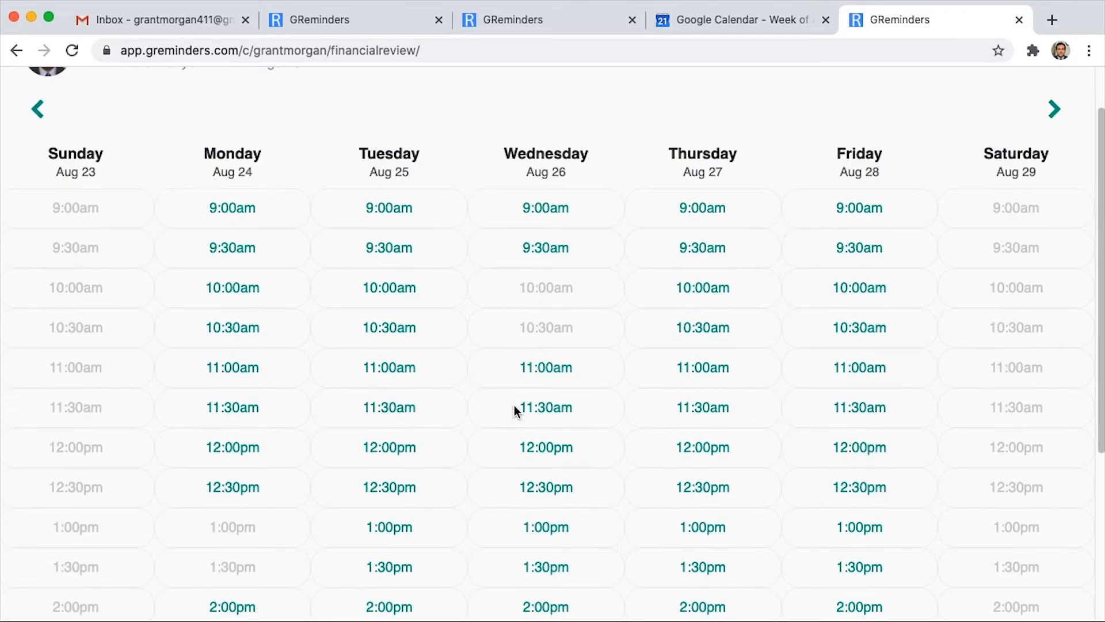
scroll("down", 3)
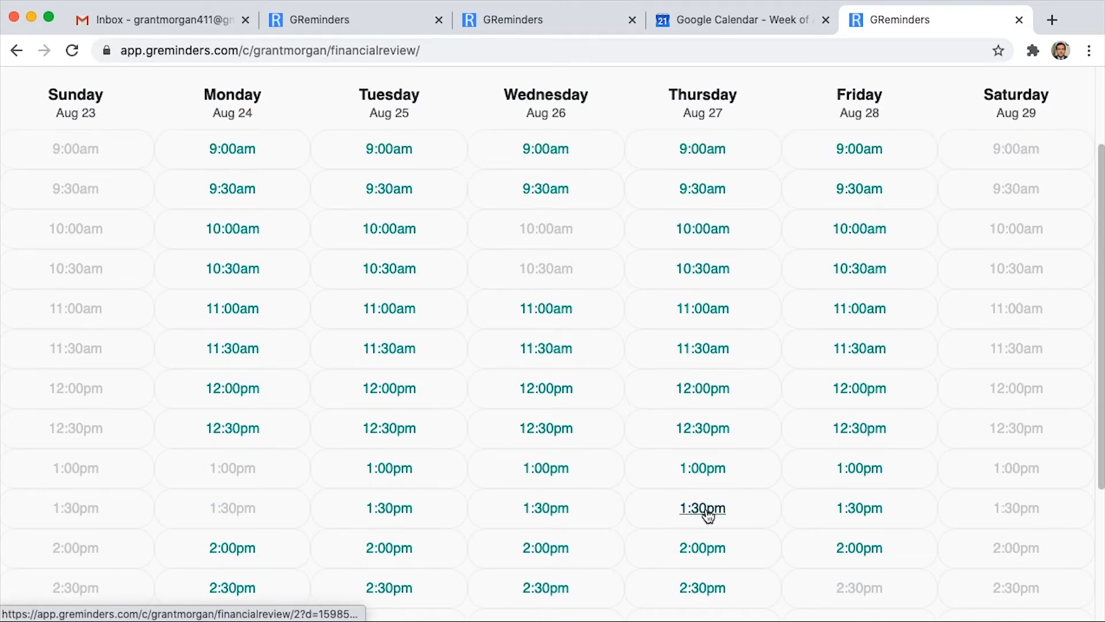
left_click(703, 508)
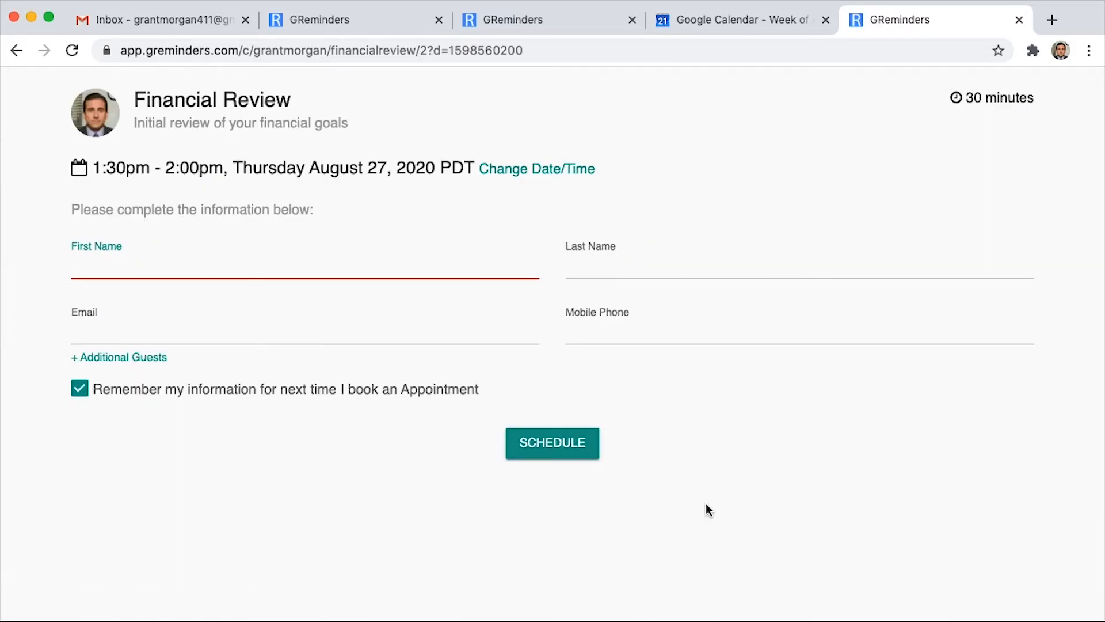
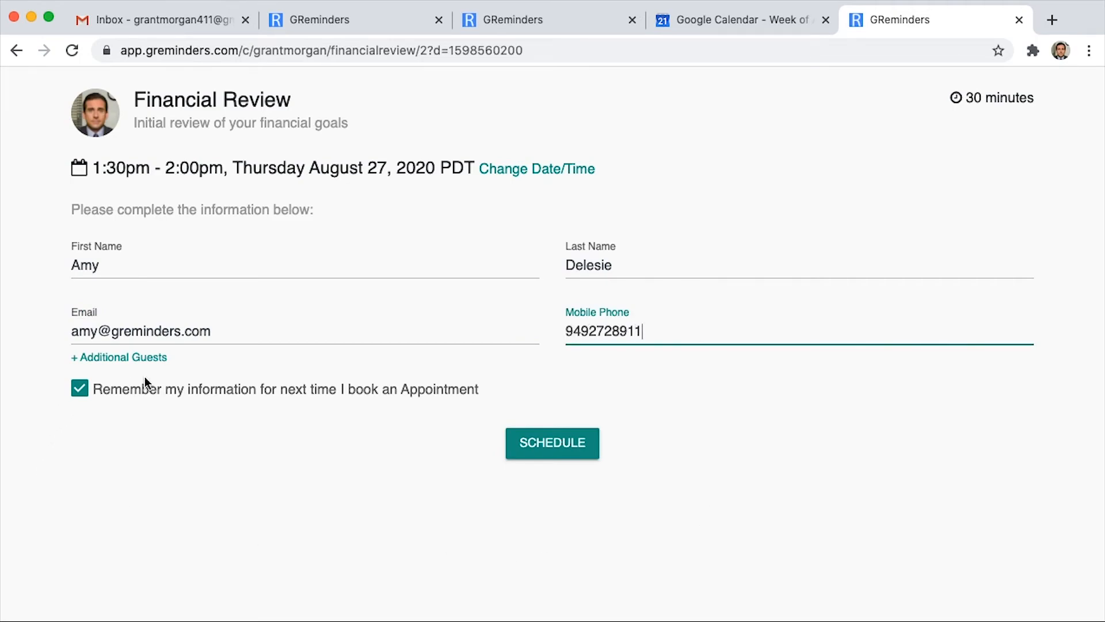
left_click(552, 442)
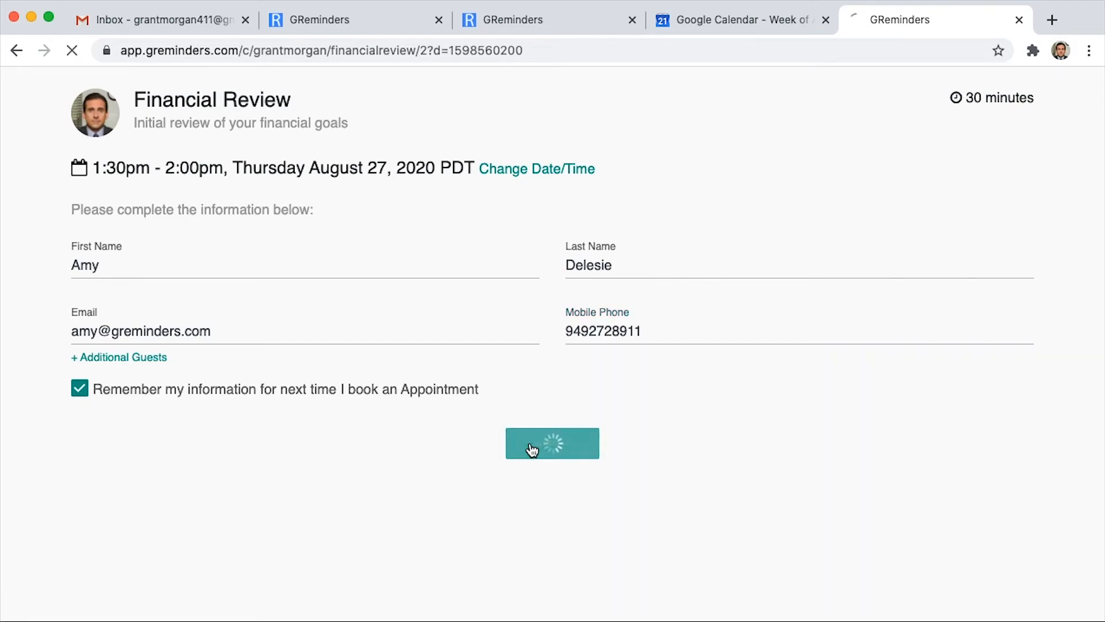
left_click(552, 442)
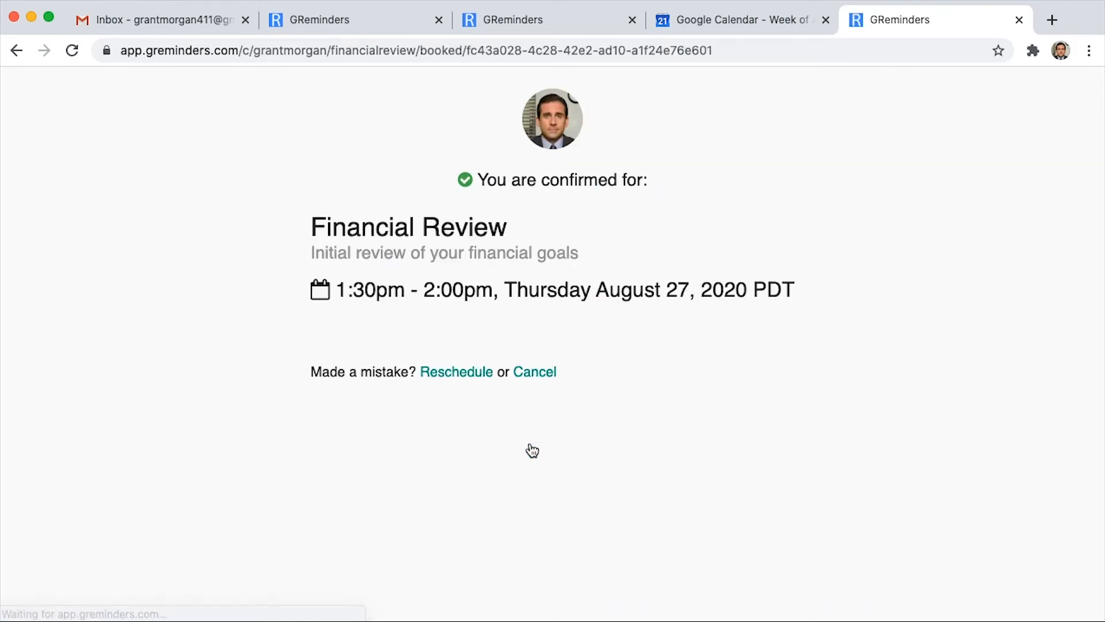
mouse_move(312, 251)
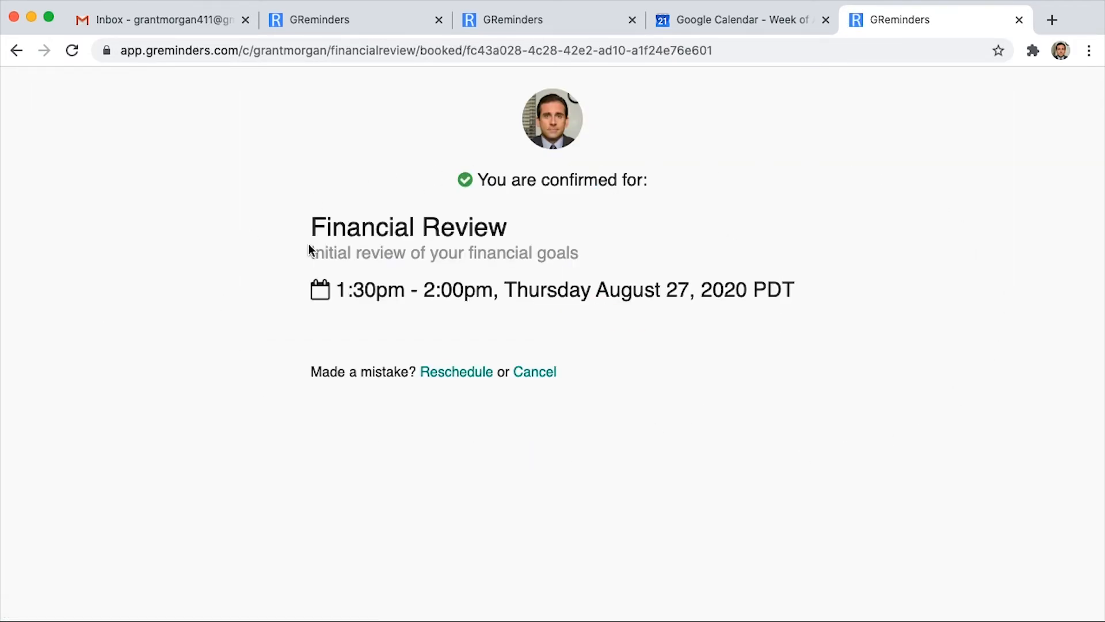
- Read GReminders' New Event email for the Financial Review in Gmail, then return to GReminders
left_click(163, 19)
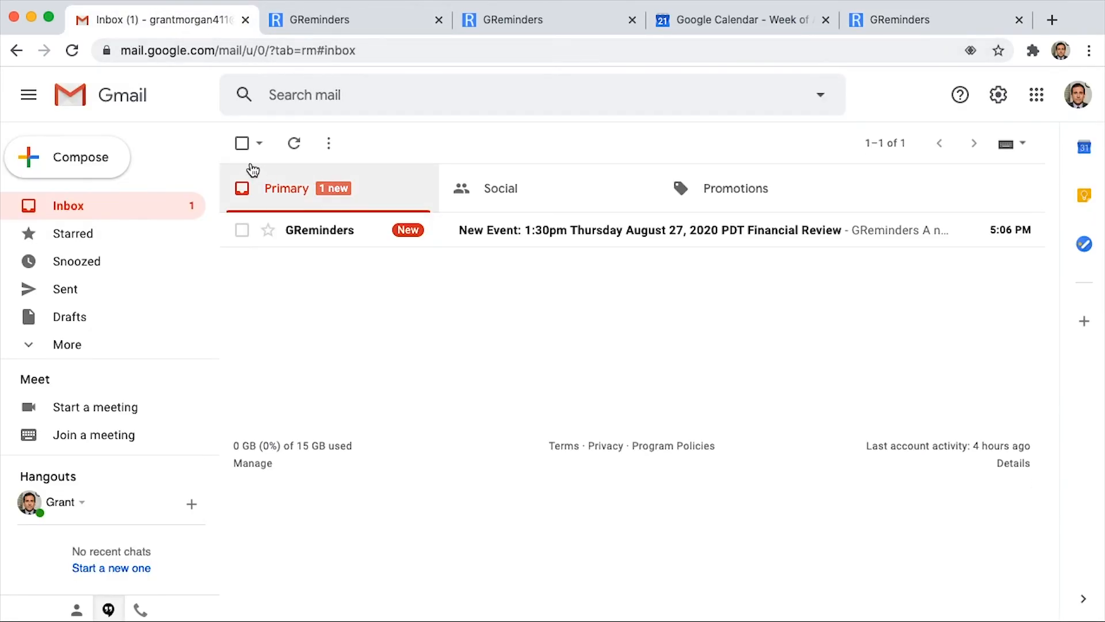
left_click(634, 230)
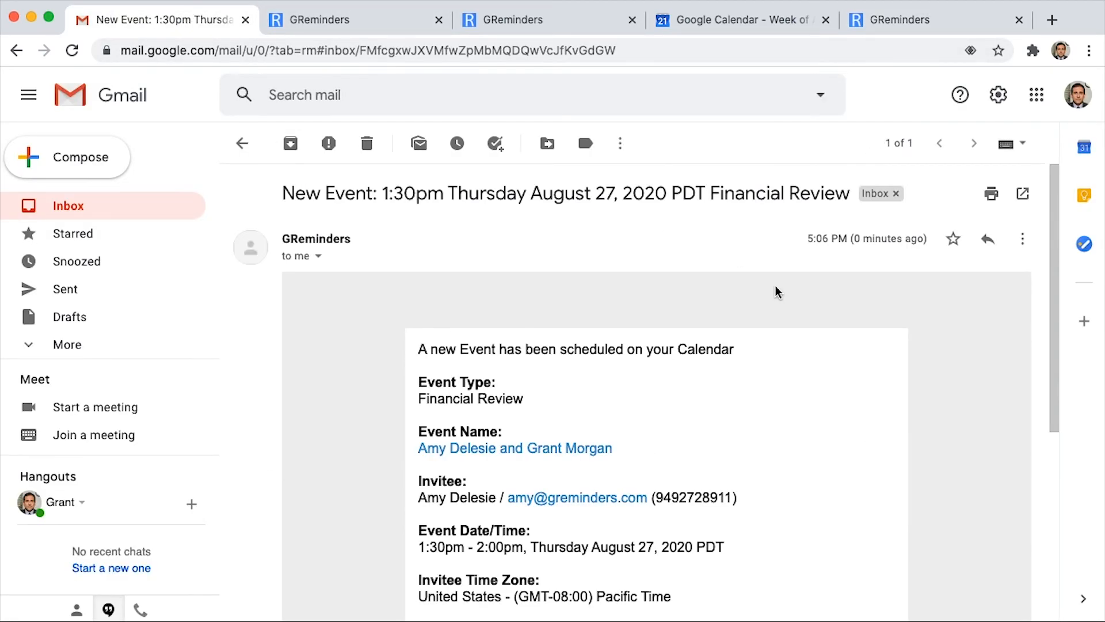
scroll("down", 3)
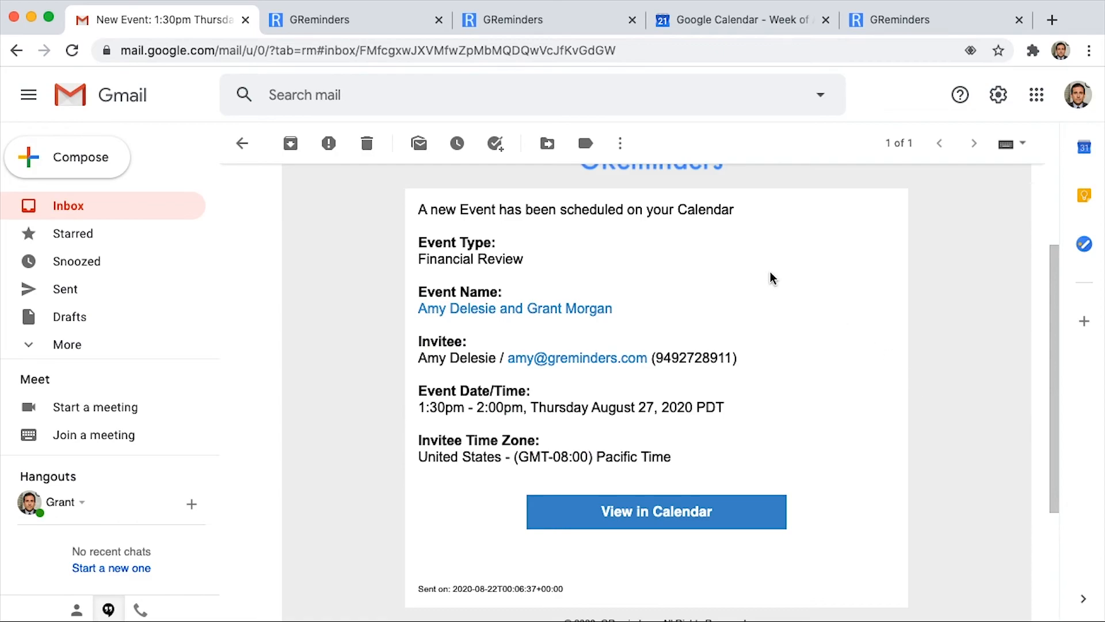
mouse_move(455, 87)
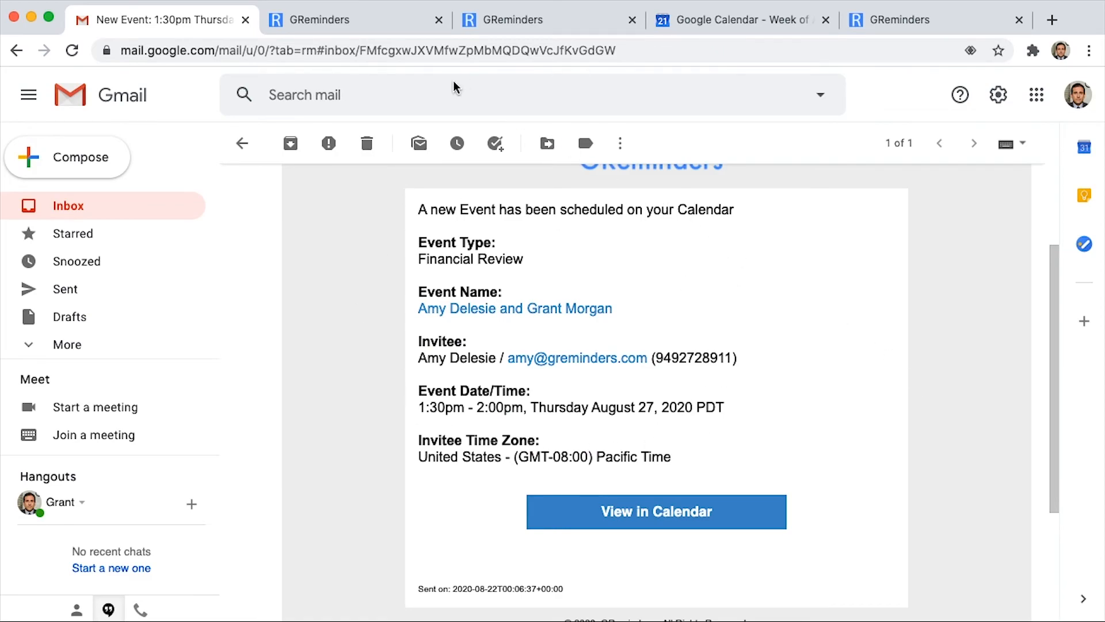
left_click(350, 20)
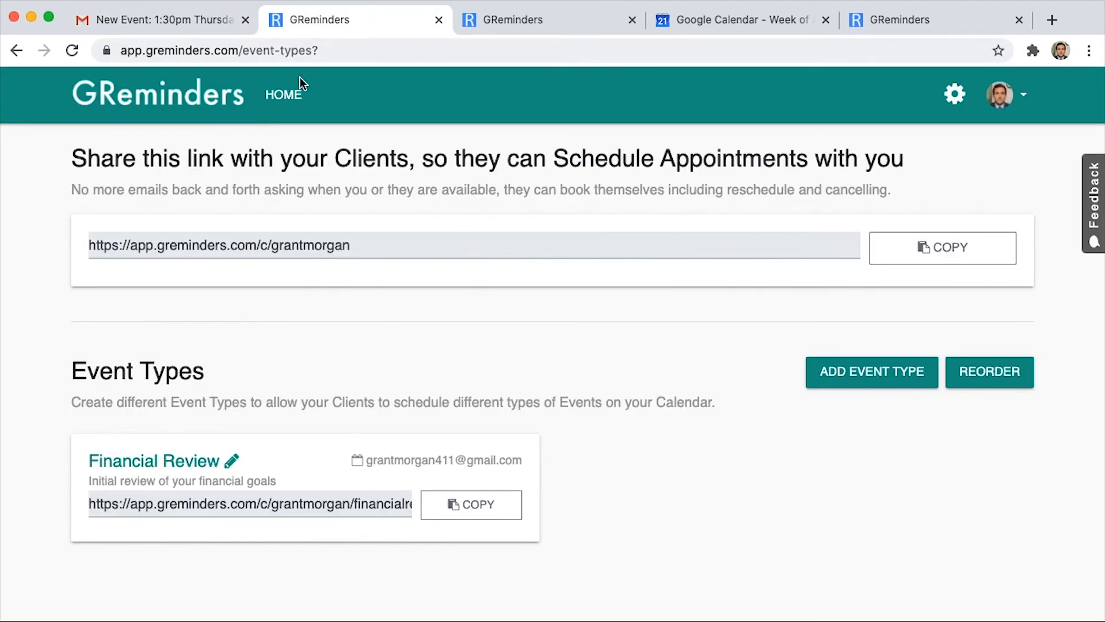
left_click(277, 93)
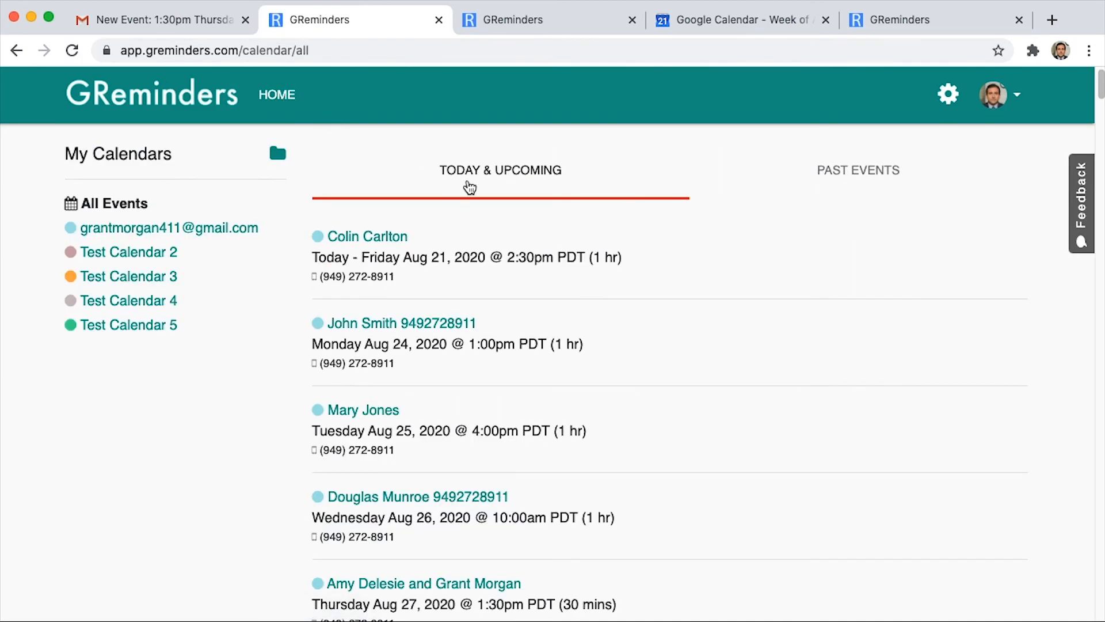
scroll("down", 3)
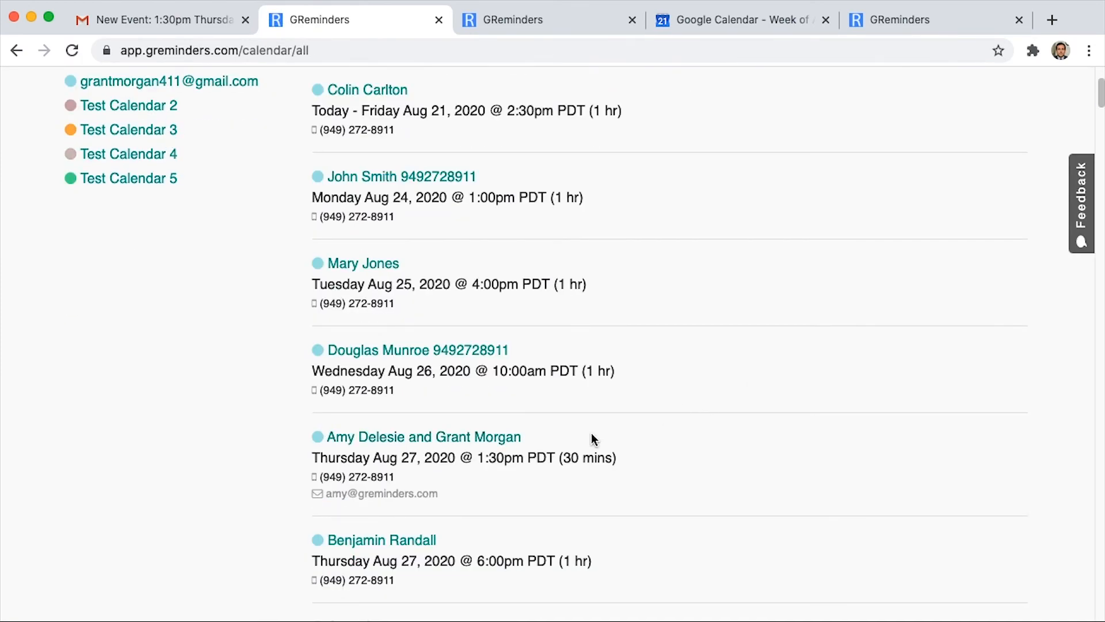